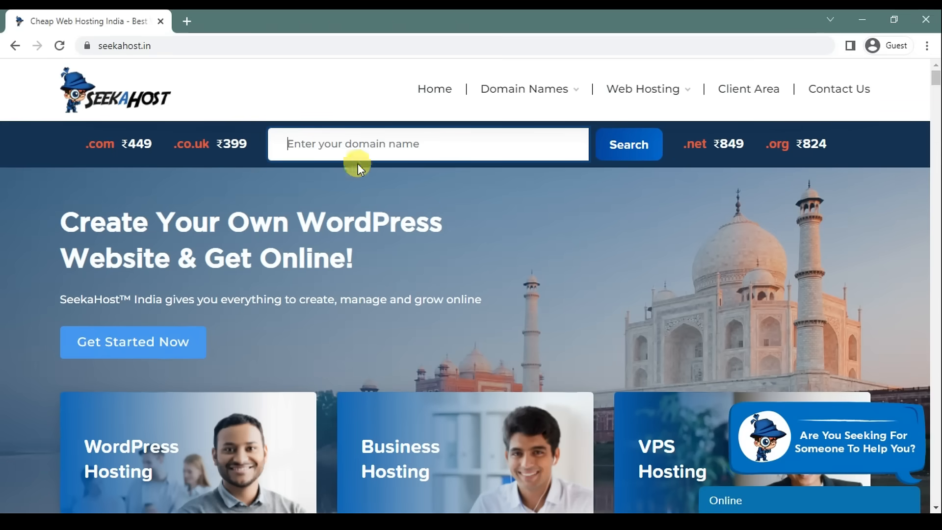
mouse_move(125, 45)
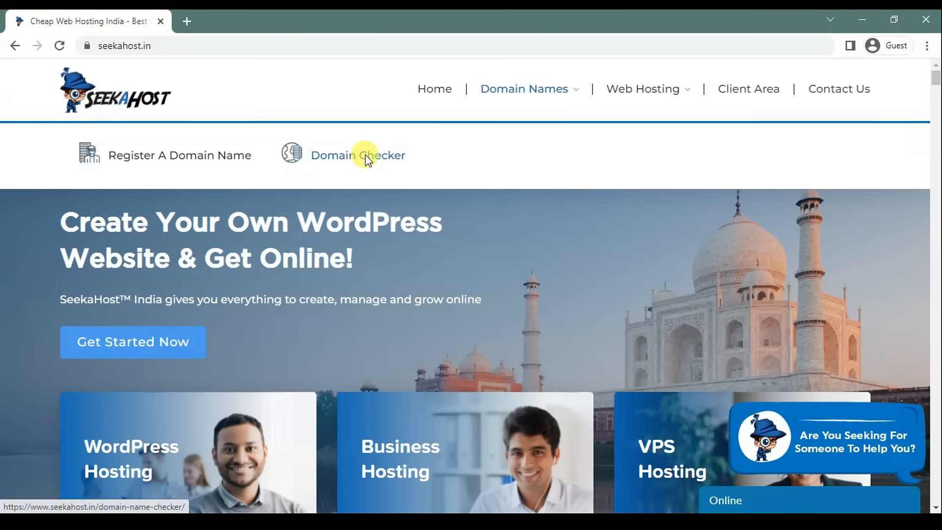
- Go to the Domain Checker page from the Domain Names menu
left_click(357, 155)
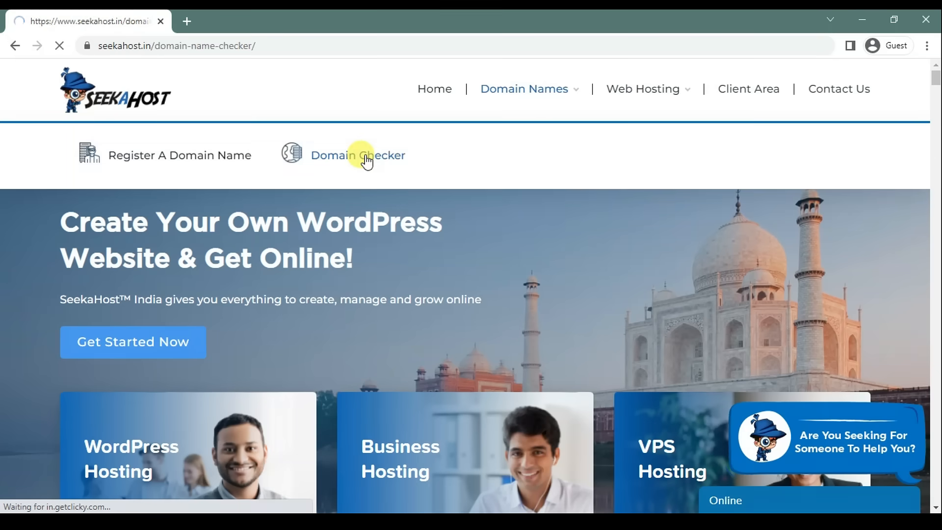
- Search gowdham.in and see it available for registration at Rs 1,285.82
left_click(358, 155)
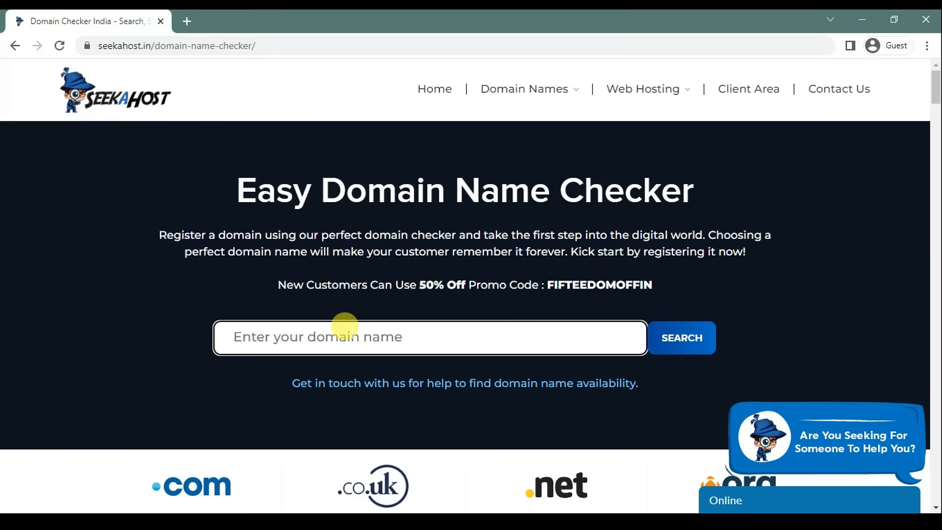
type("gowdham.in")
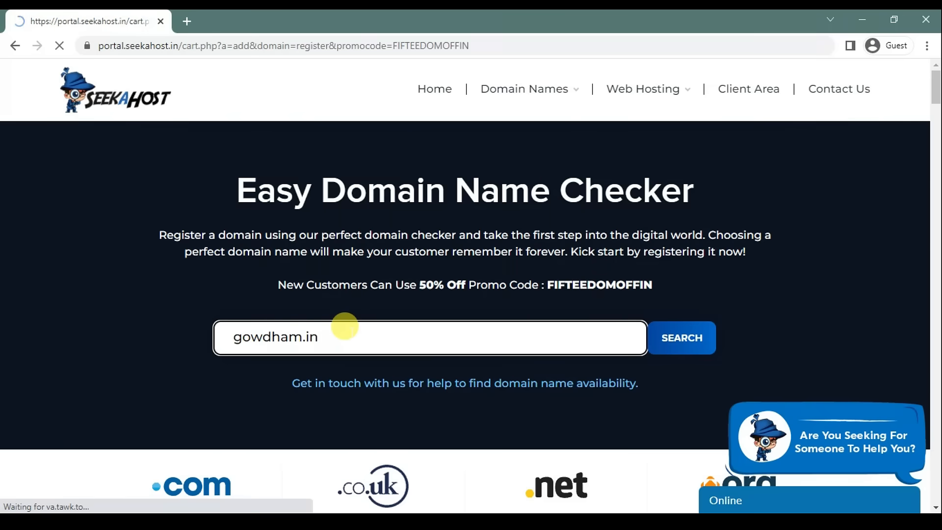
left_click(681, 337)
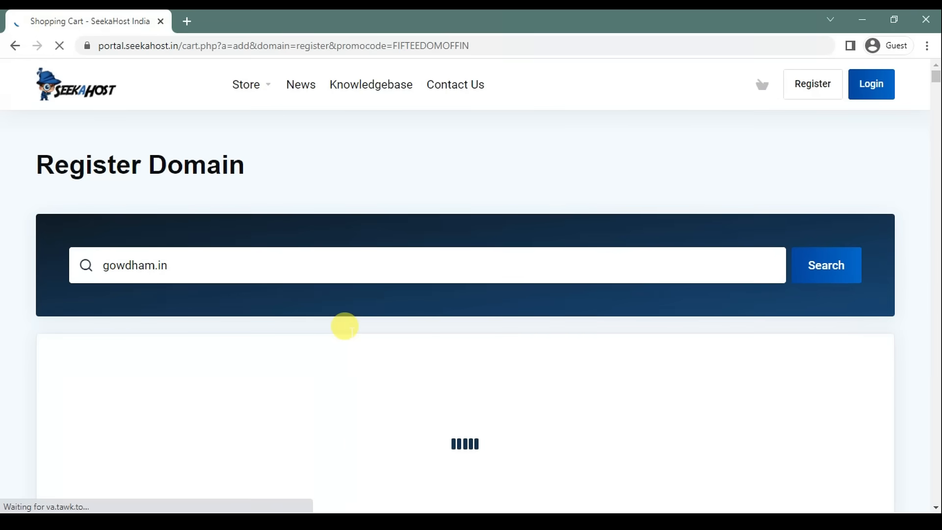
scroll("down", 3)
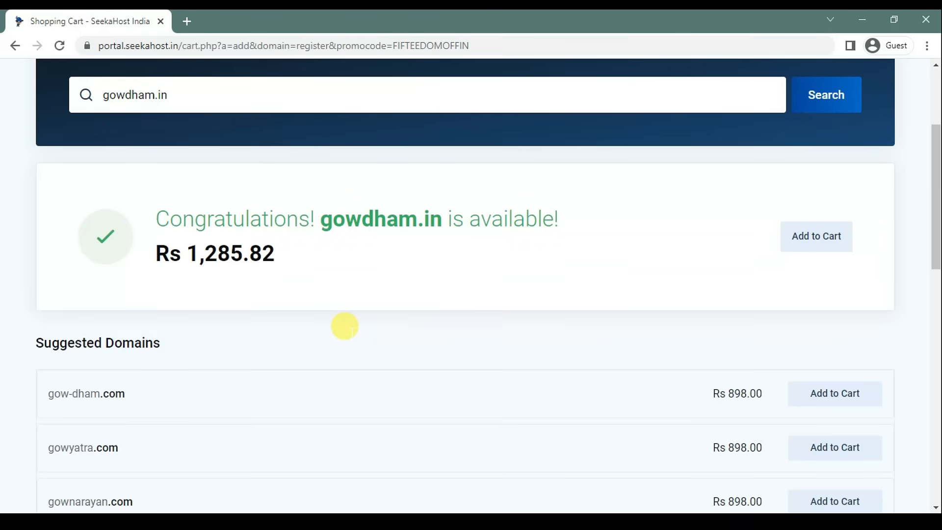
mouse_move(396, 215)
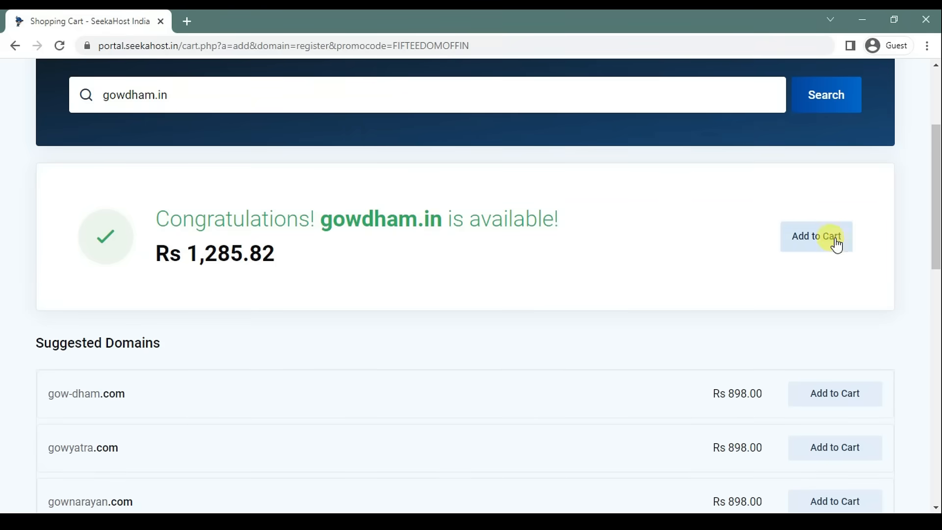
- Add gowdham.in to the cart and proceed to Domains Configuration
left_click(816, 236)
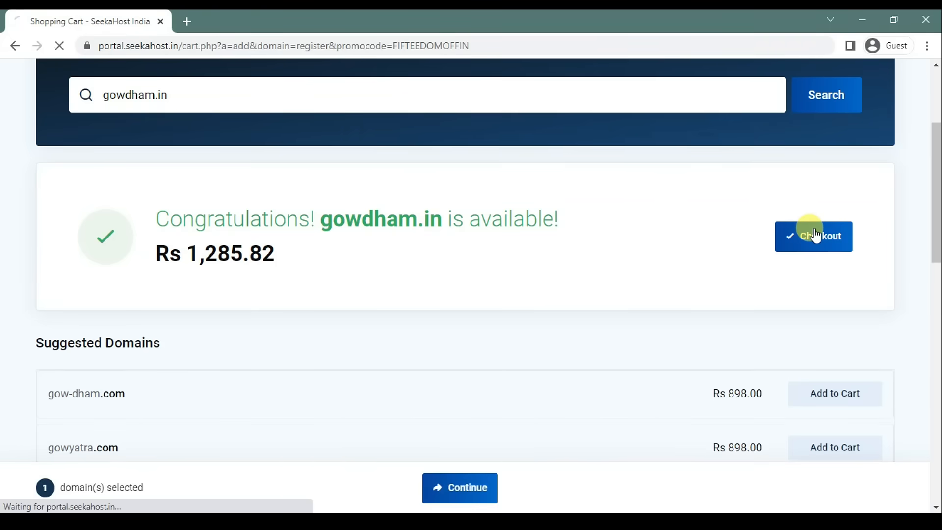
left_click(813, 235)
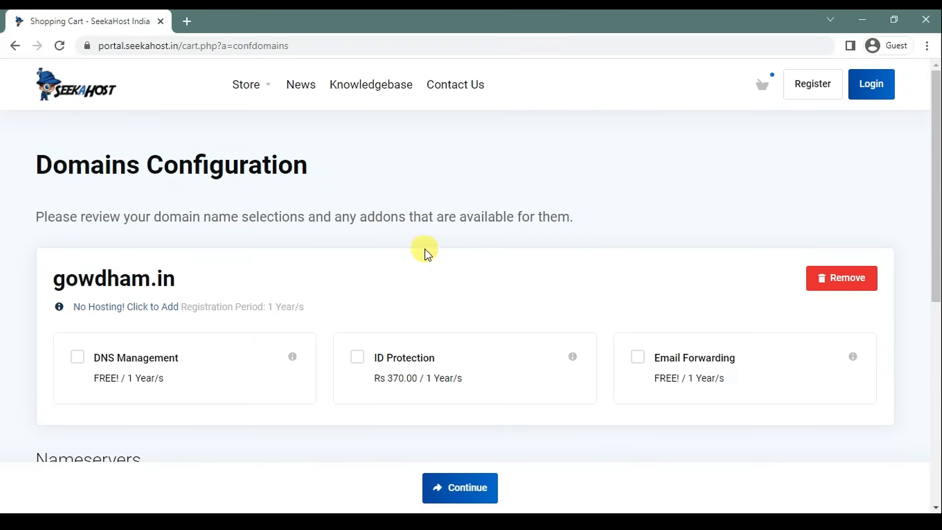
scroll("down", 3)
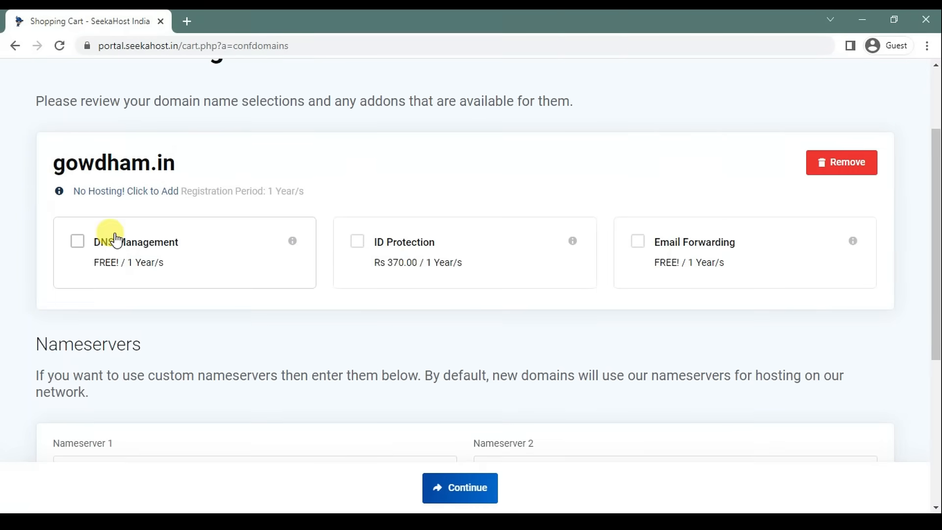
mouse_move(105, 153)
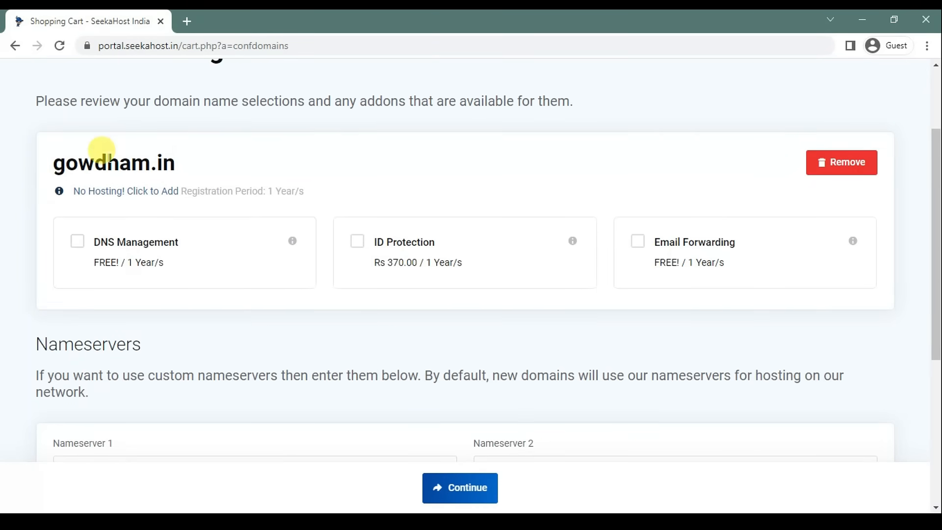
mouse_move(531, 237)
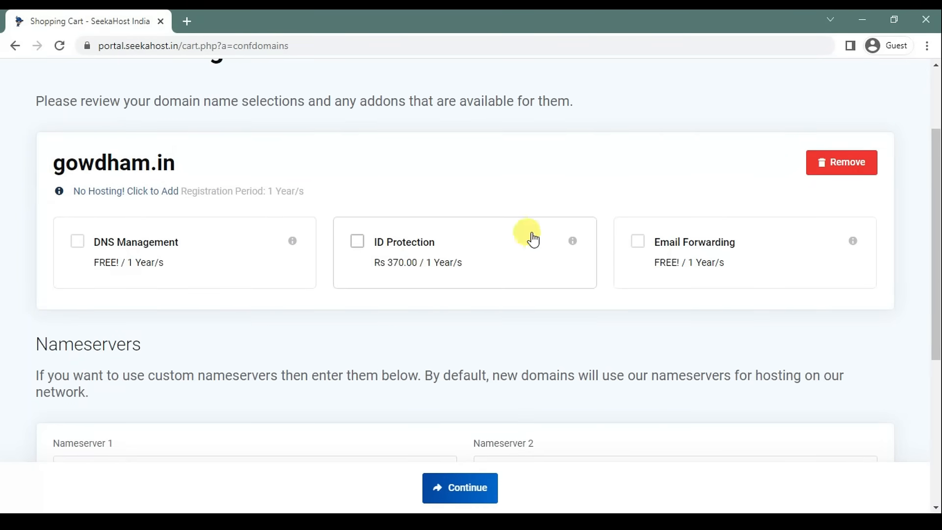
- Enable free DNS Management and Email Forwarding, leaving ID Protection off and default nameservers
left_click(77, 241)
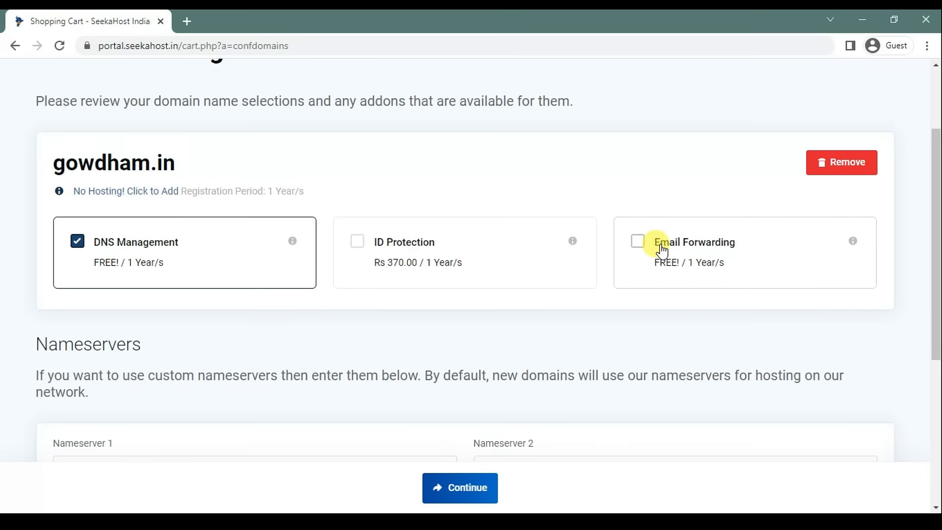
left_click(638, 241)
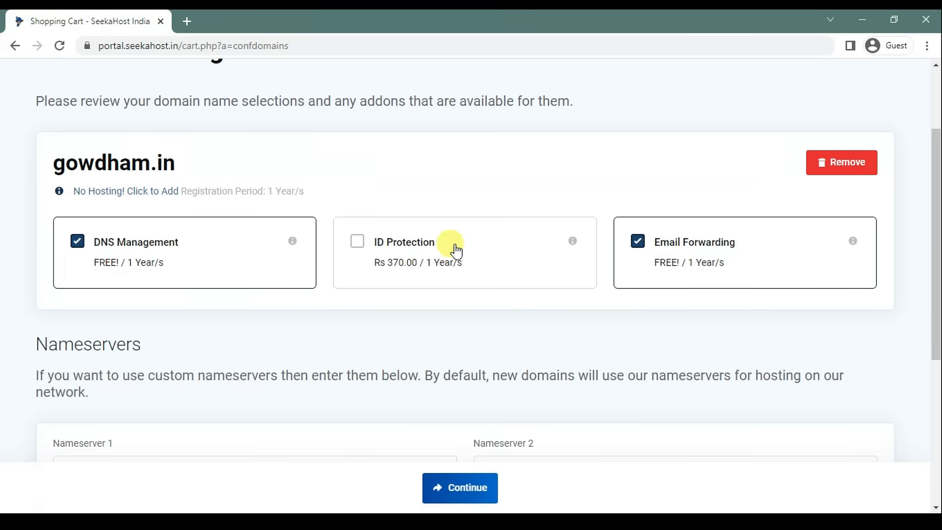
mouse_move(394, 252)
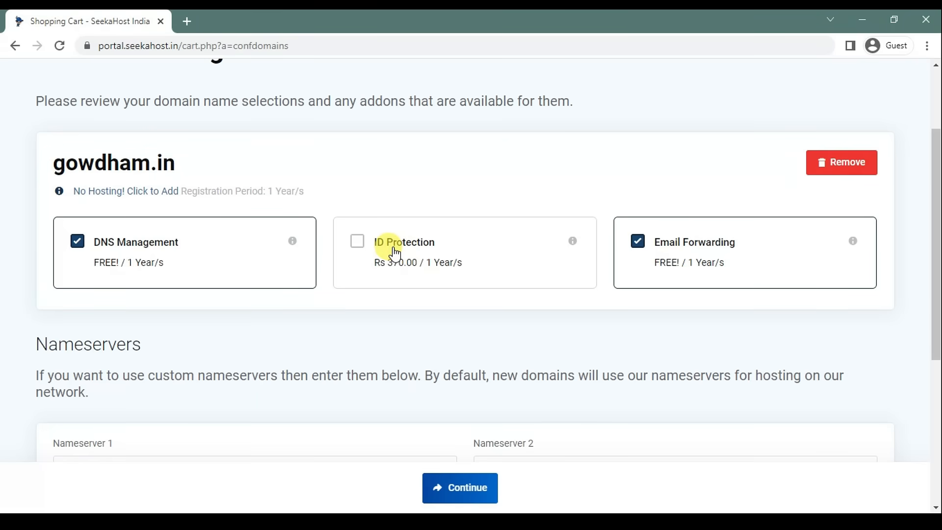
mouse_move(169, 74)
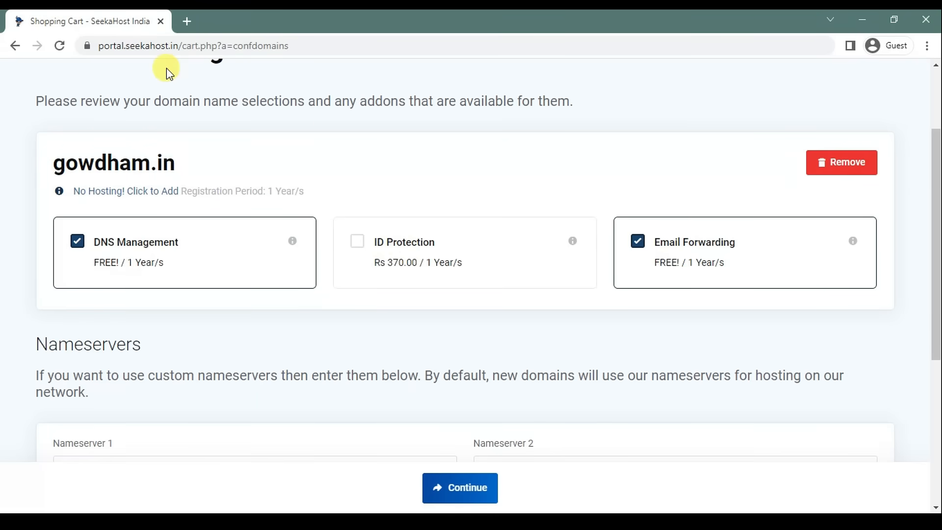
mouse_move(595, 278)
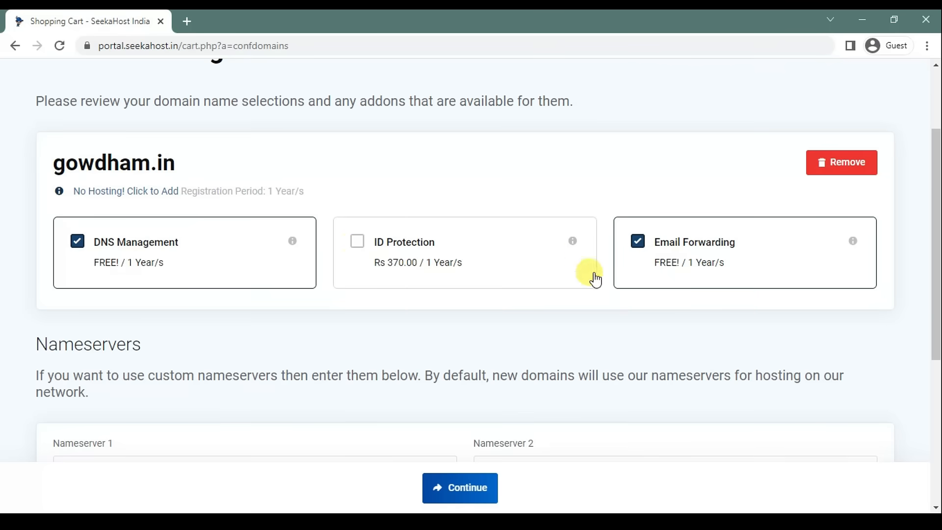
mouse_move(475, 278)
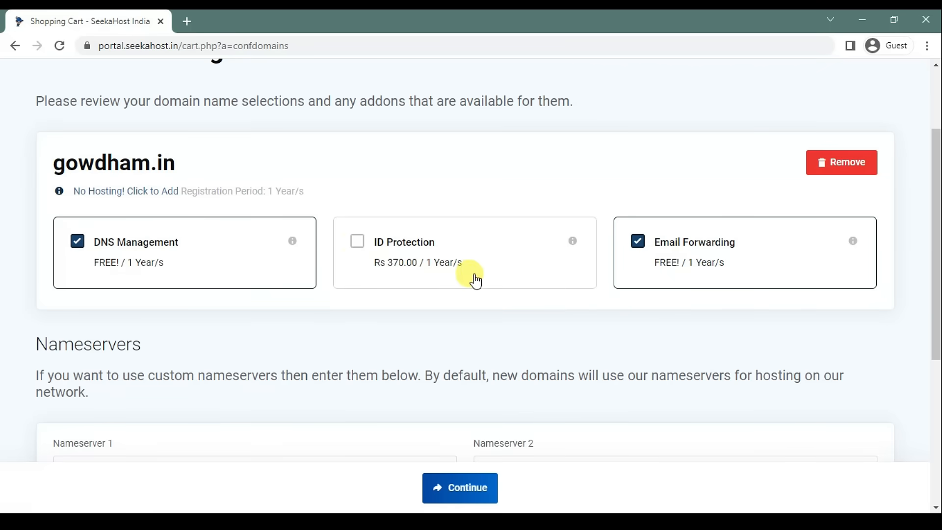
scroll("down", 3)
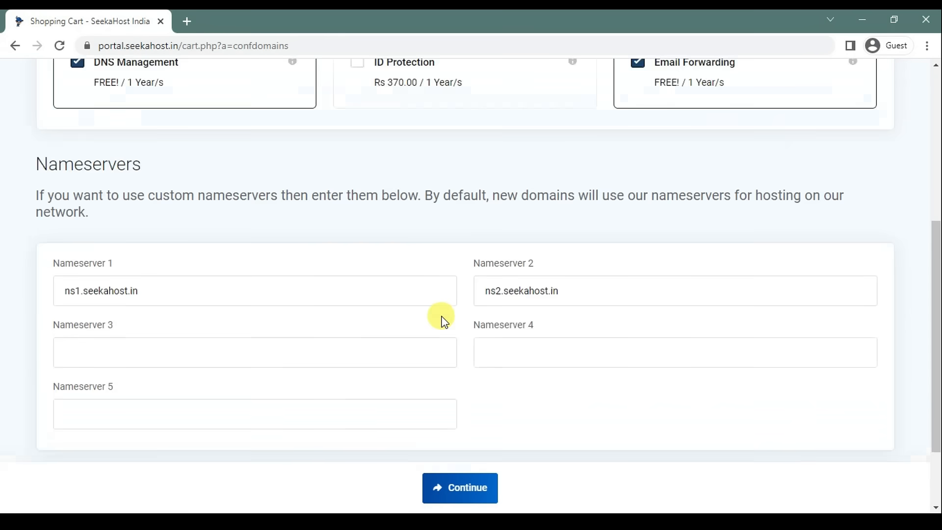
scroll("down", 3)
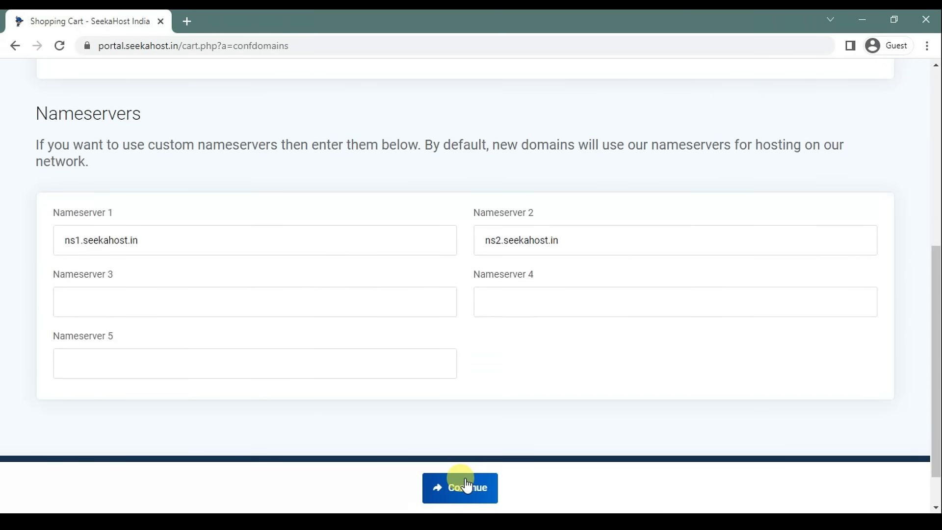
left_click(459, 488)
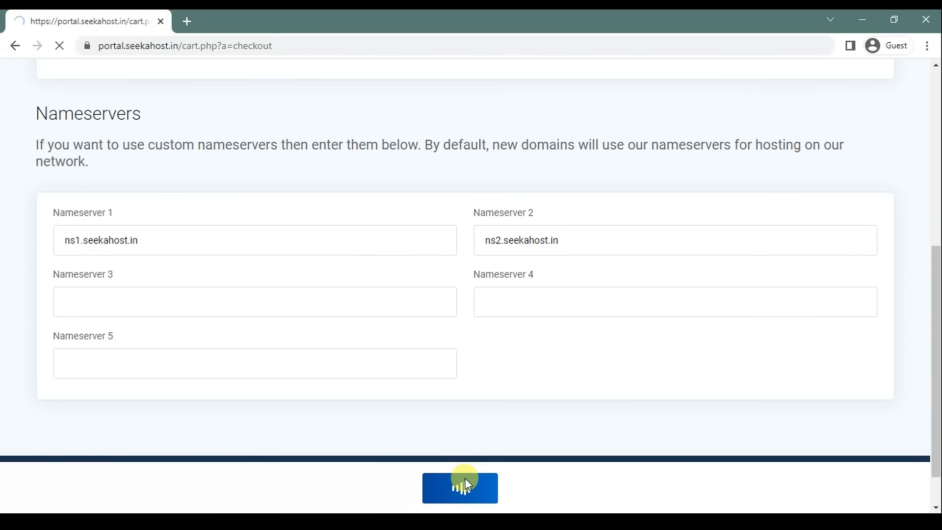
left_click(459, 488)
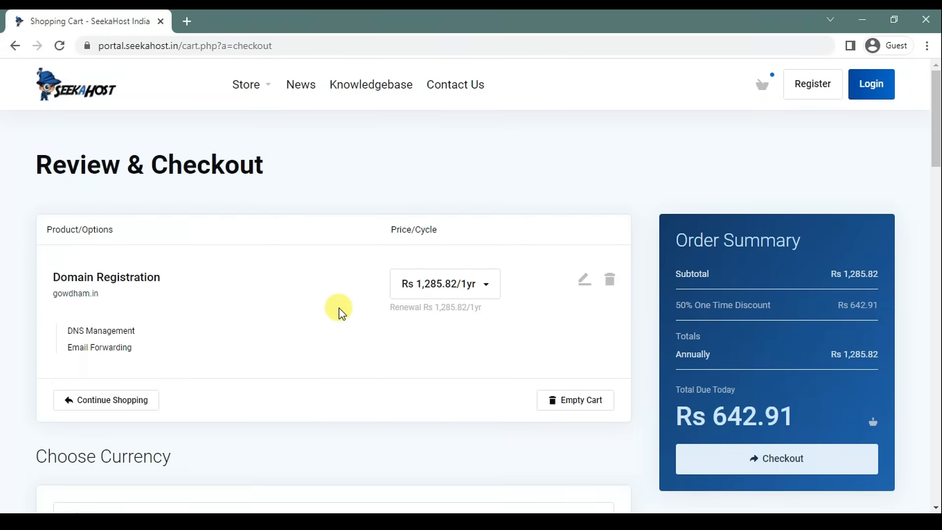
scroll("down", 3)
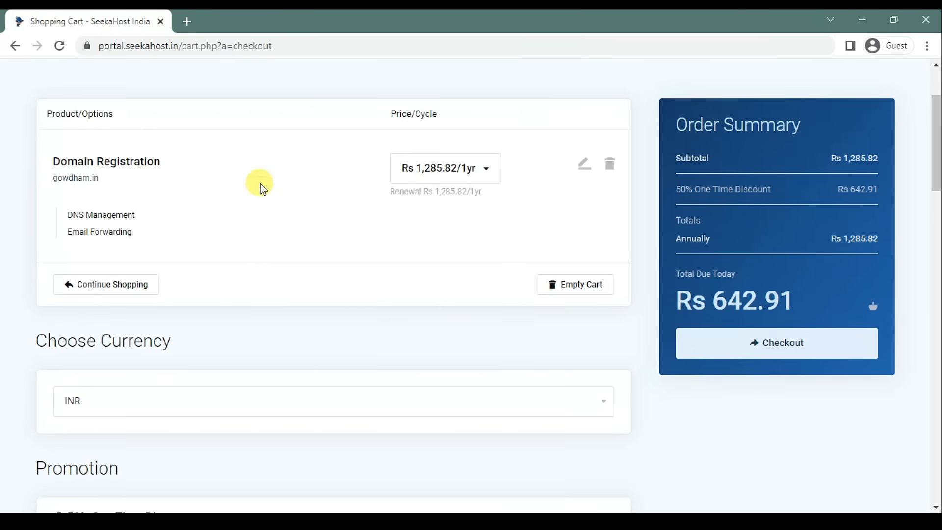
scroll("up", 3)
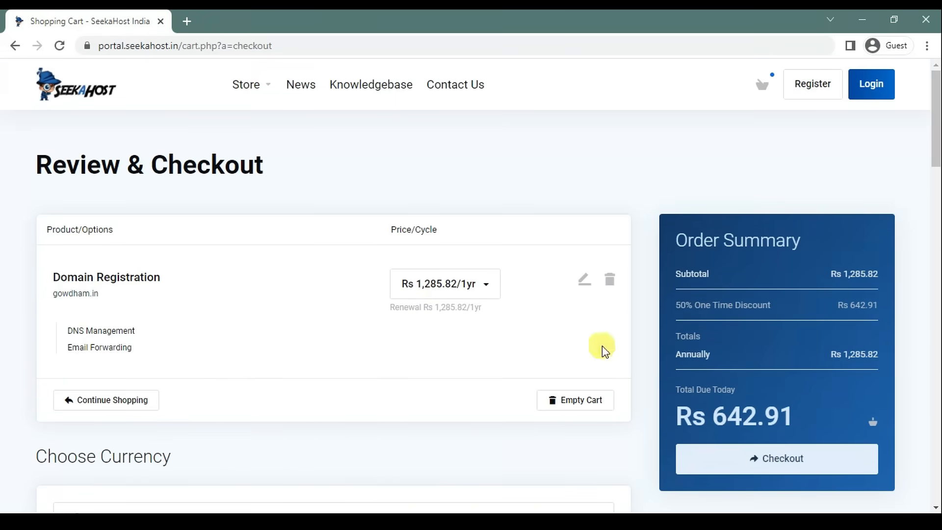
left_click(444, 283)
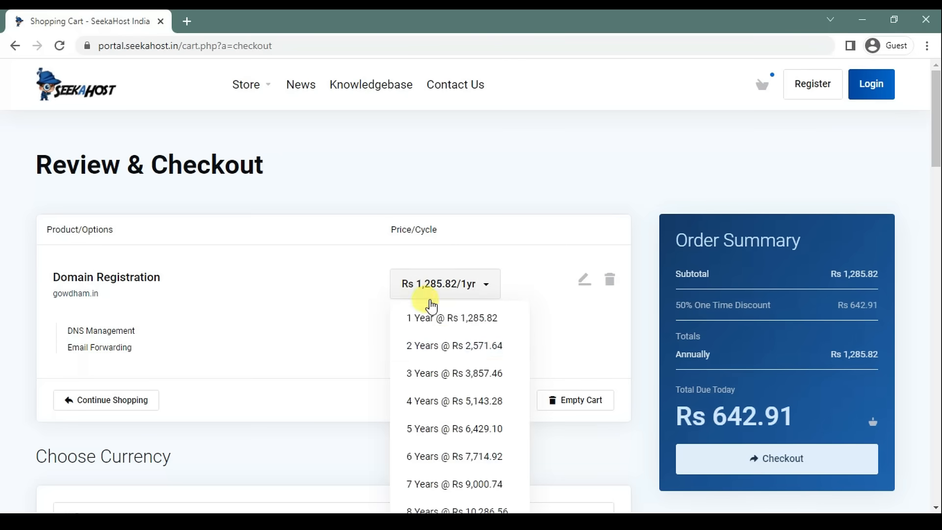
mouse_move(451, 294)
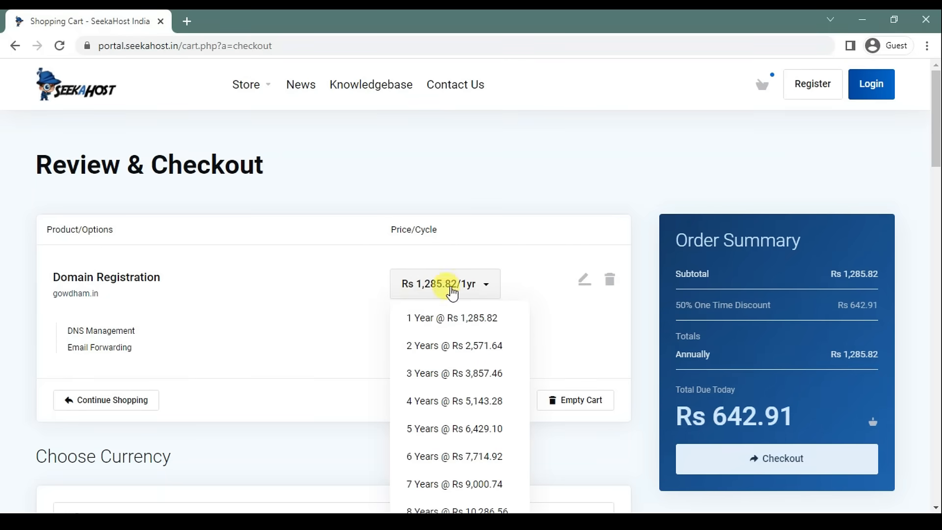
mouse_move(454, 345)
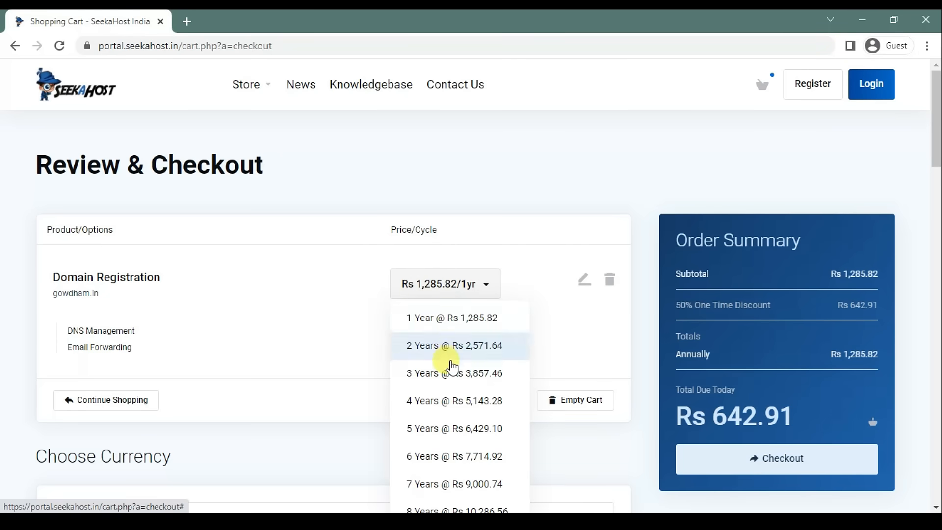
scroll("down", 3)
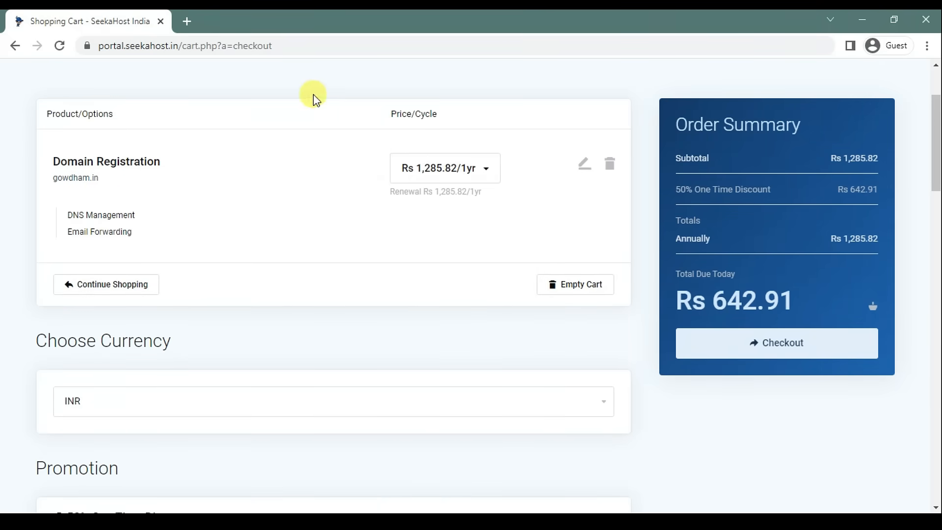
- Choose Existing Customer Login under Billing Details at checkout
left_click(443, 168)
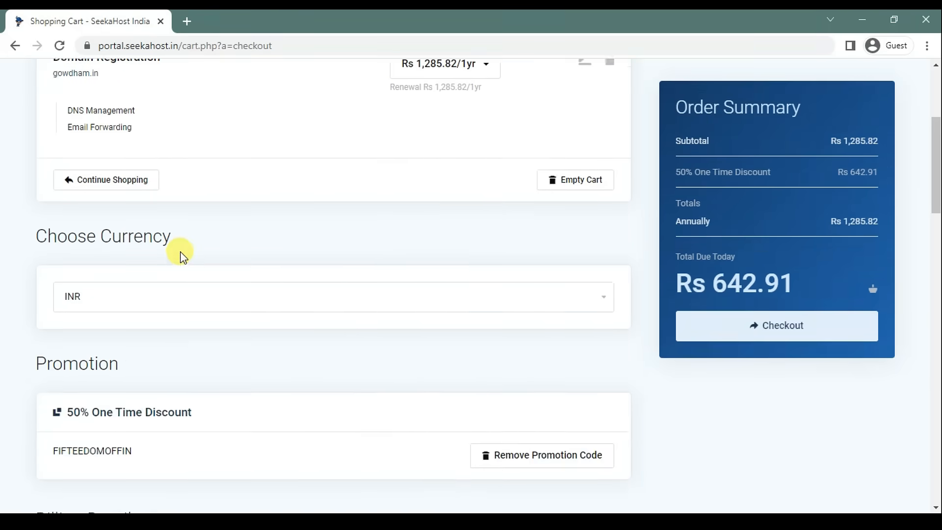
scroll("down", 3)
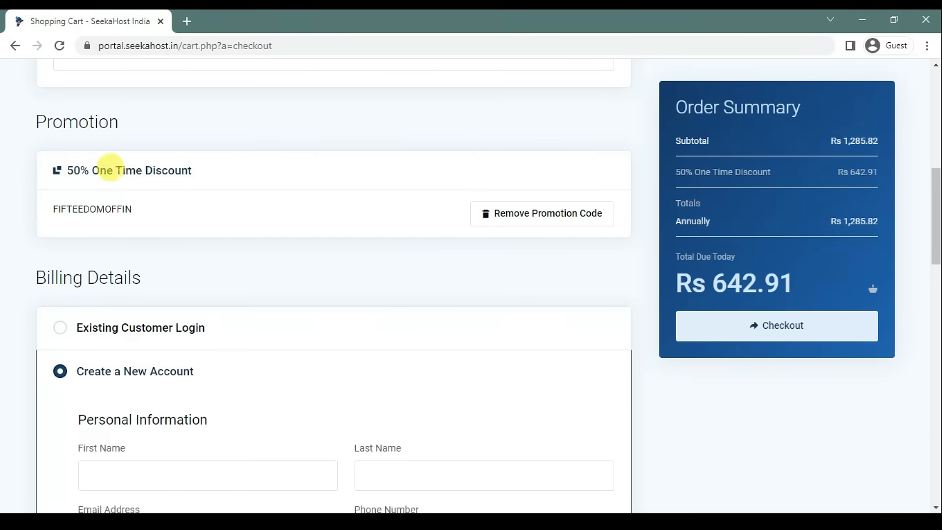
mouse_move(776, 172)
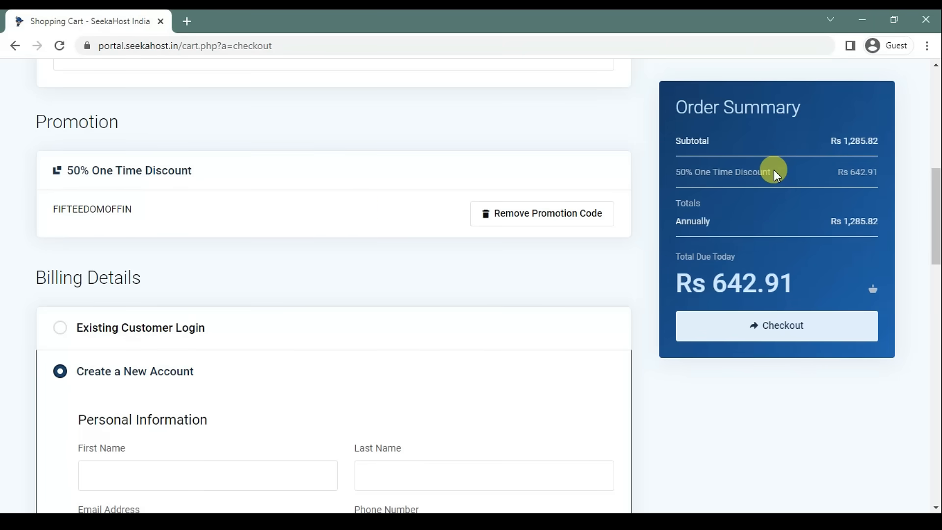
scroll("down", 3)
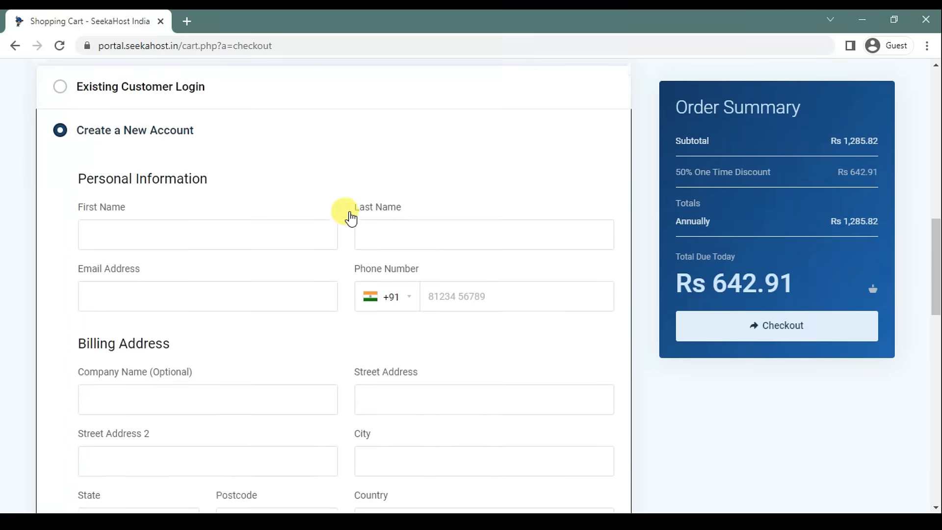
left_click(60, 97)
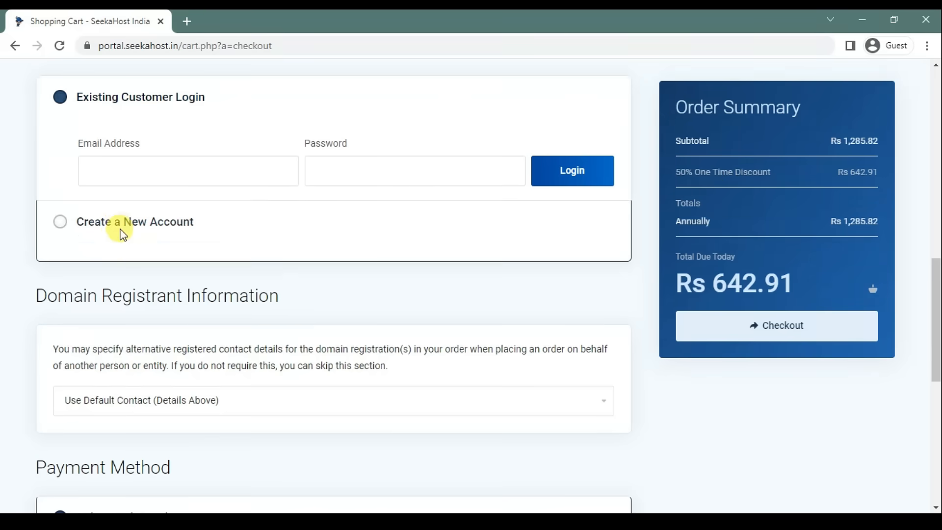
- Switch Billing Details back to Create a New Account and review the form and payment options
left_click(60, 222)
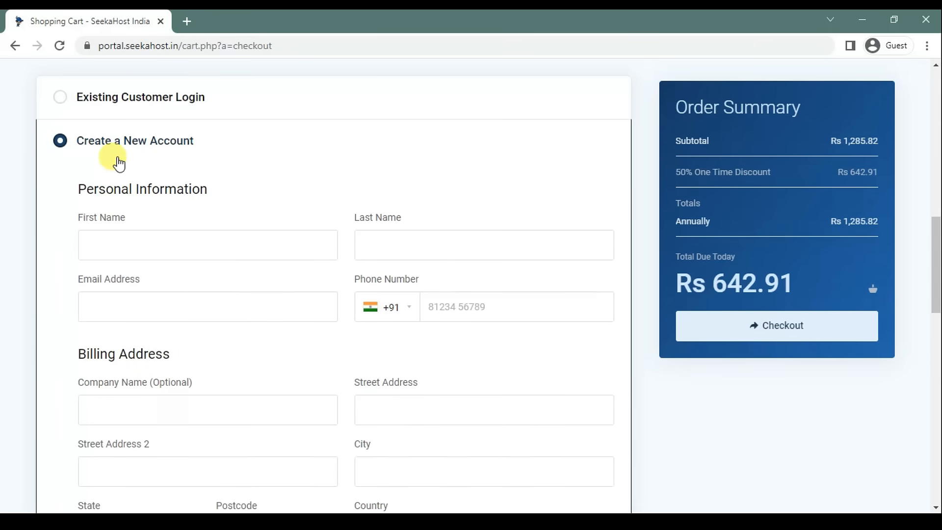
scroll("down", 3)
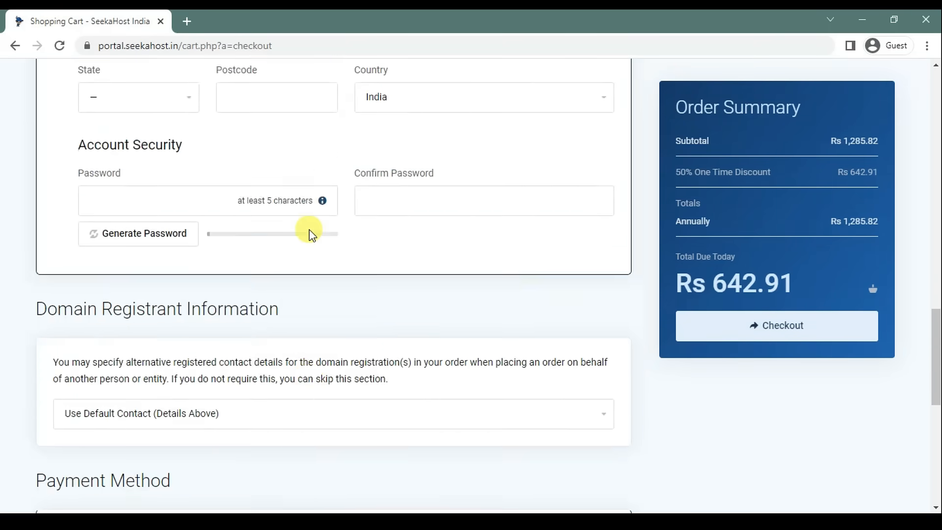
scroll("down", 3)
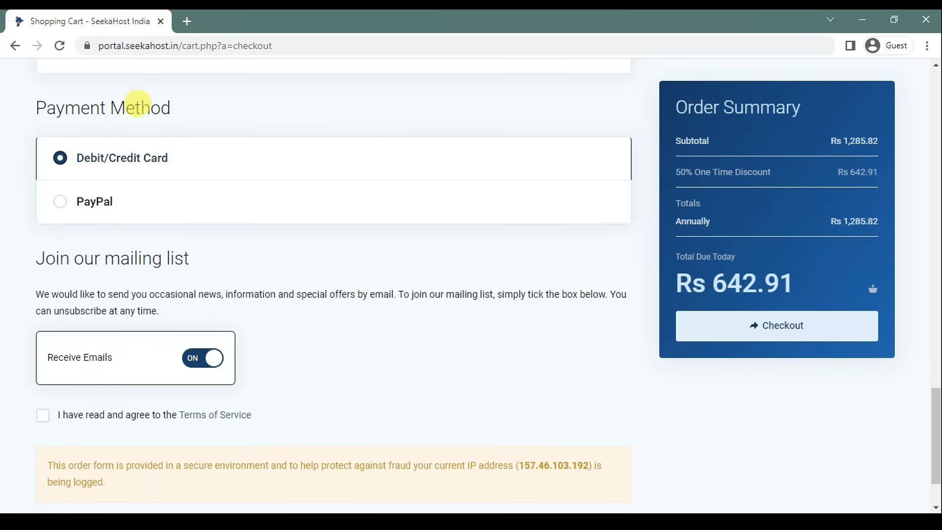
mouse_move(127, 216)
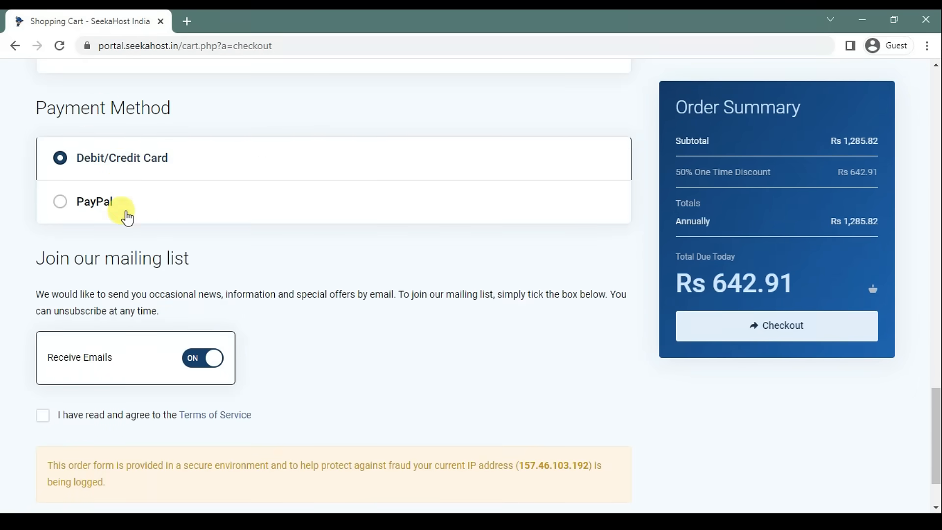
scroll("up", 3)
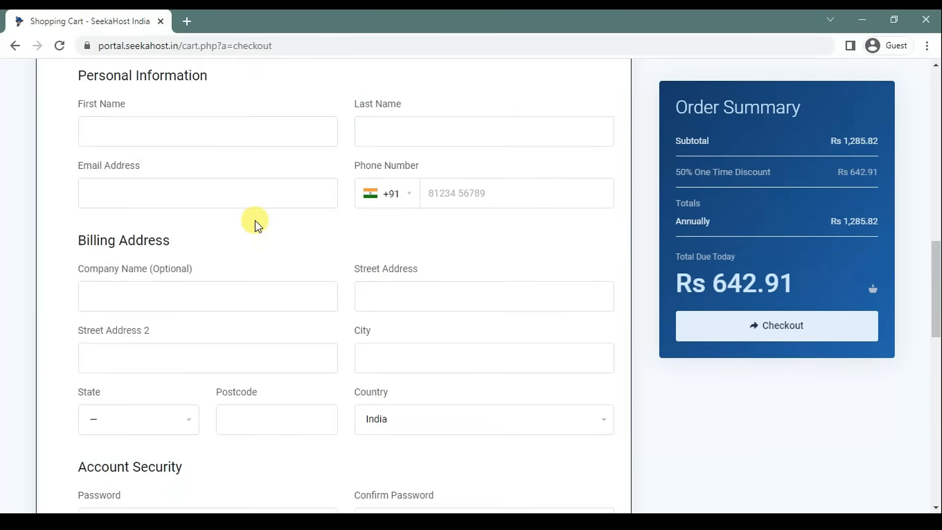
scroll("up", 3)
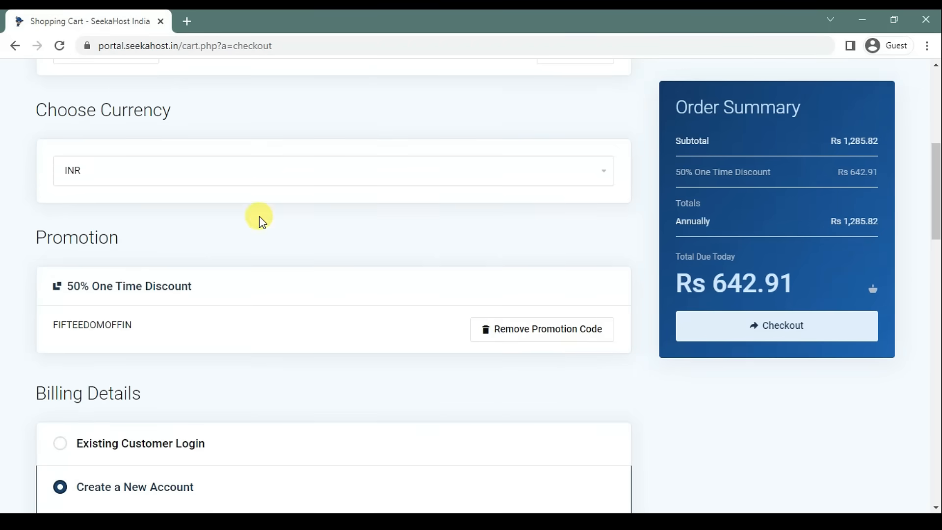
scroll("down", 3)
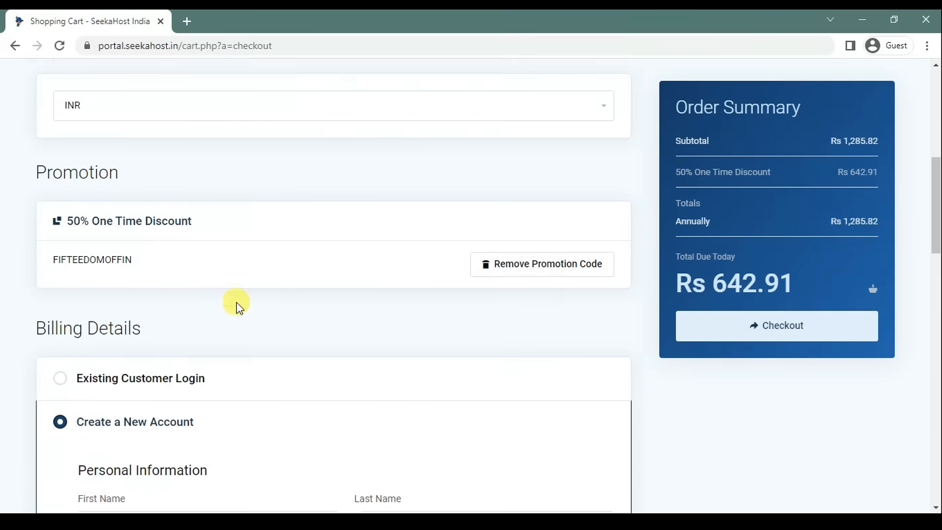
- Log in as an existing customer with the account email and password
left_click(60, 378)
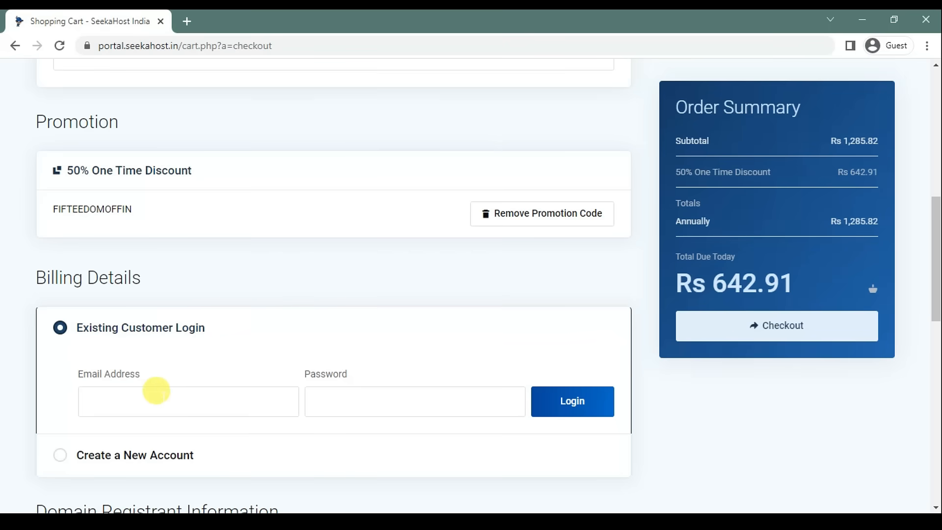
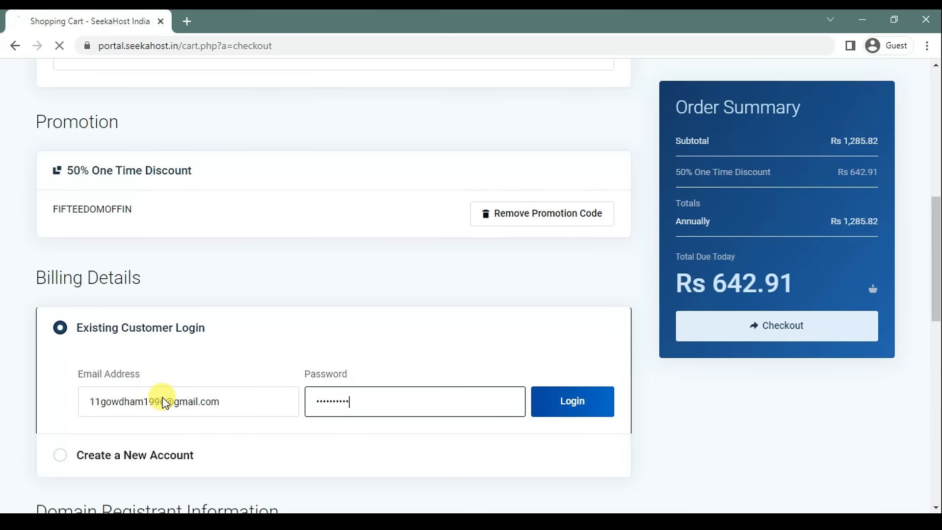
left_click(571, 401)
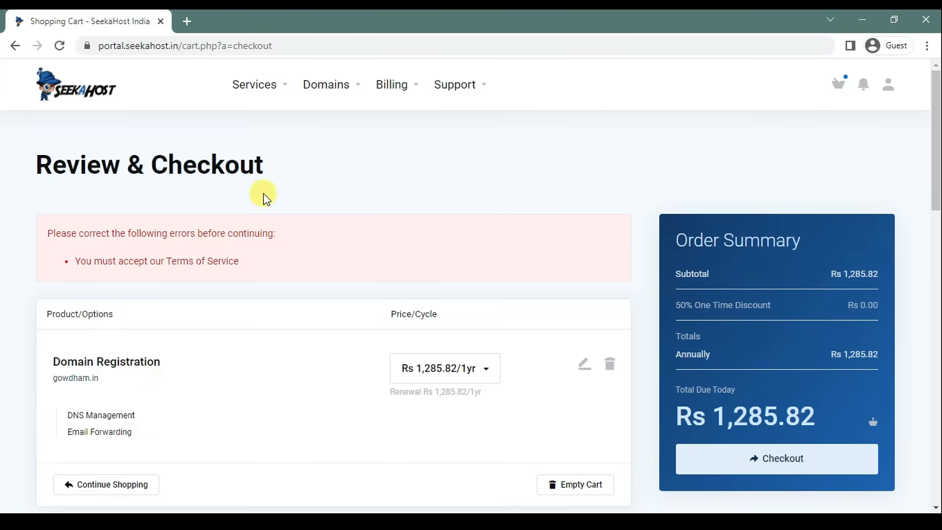
scroll("down", 3)
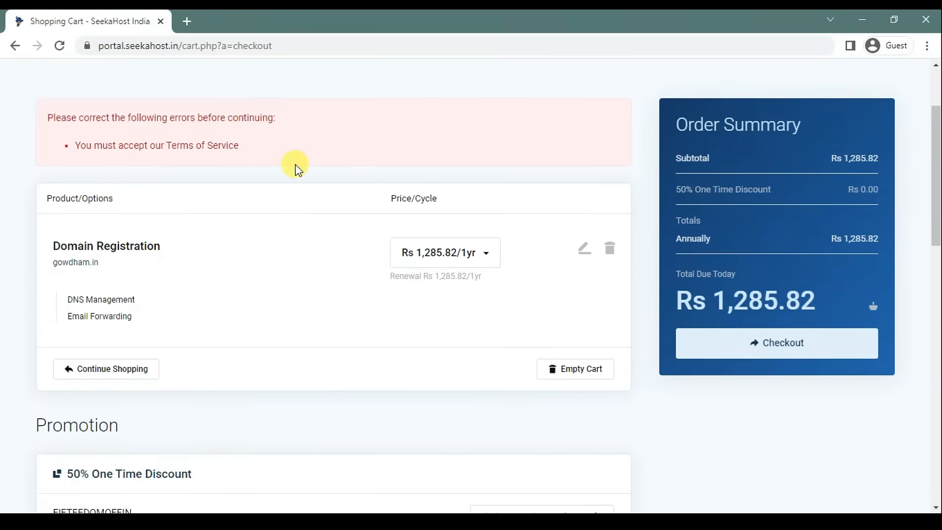
scroll("down", 3)
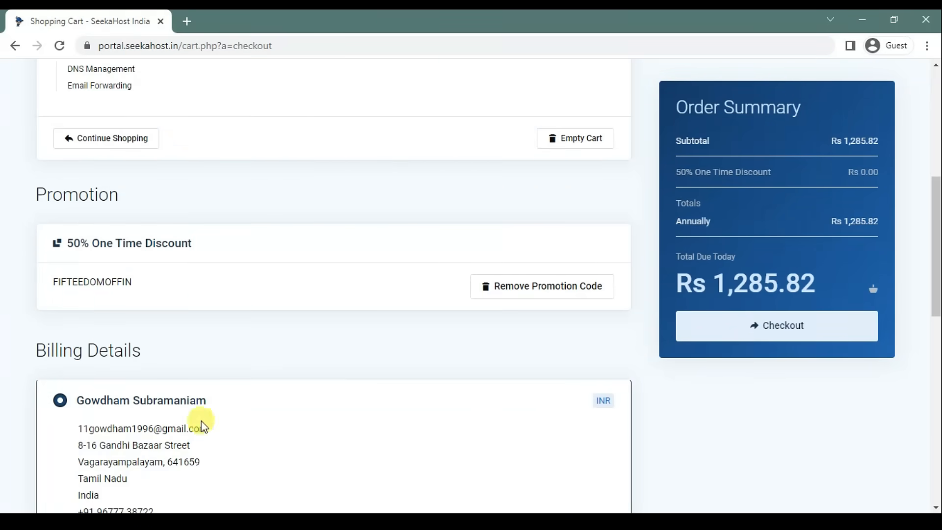
mouse_move(785, 178)
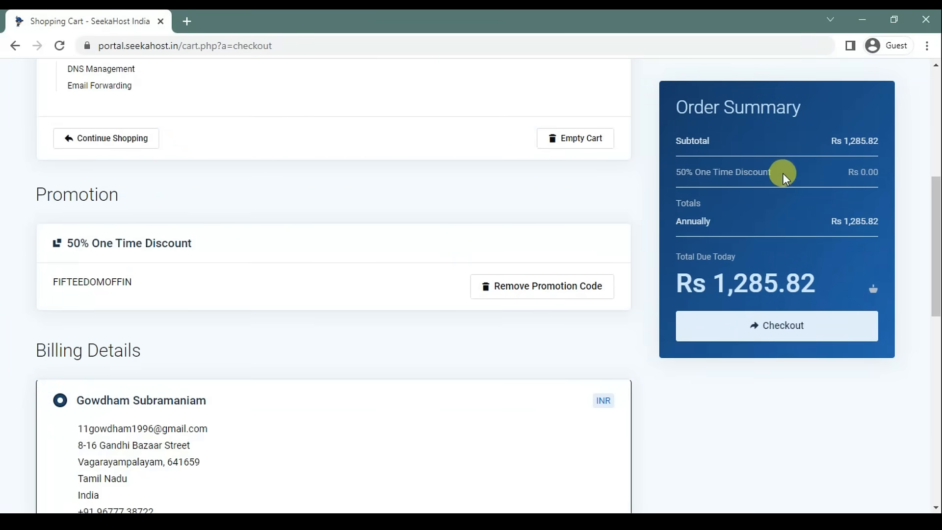
mouse_move(542, 286)
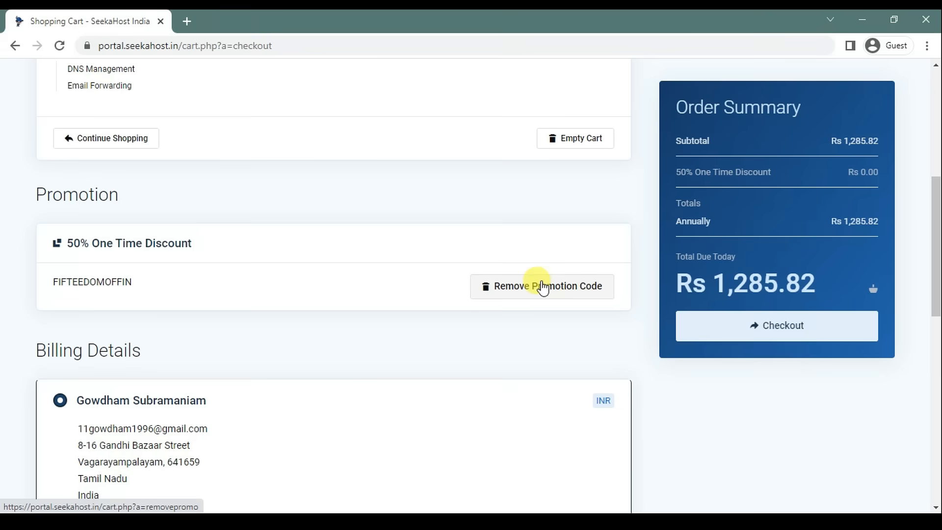
- Apply promo code SGVIDEO for a 100% discount, bringing the amount due to Rs 0.00
left_click(542, 286)
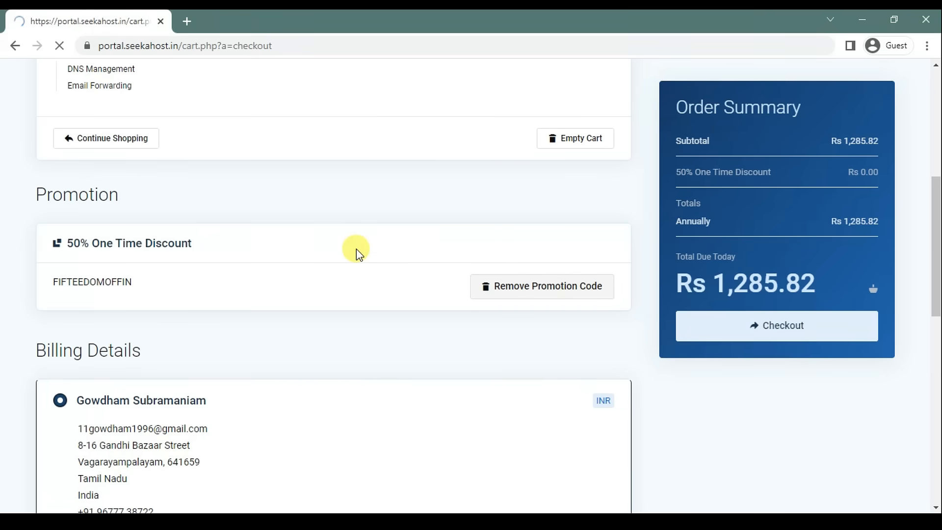
left_click(540, 286)
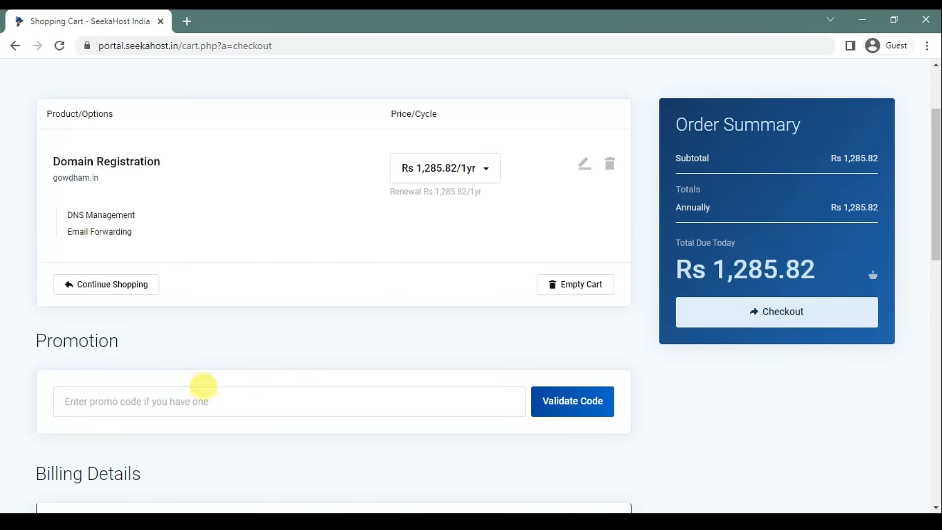
type("SG")
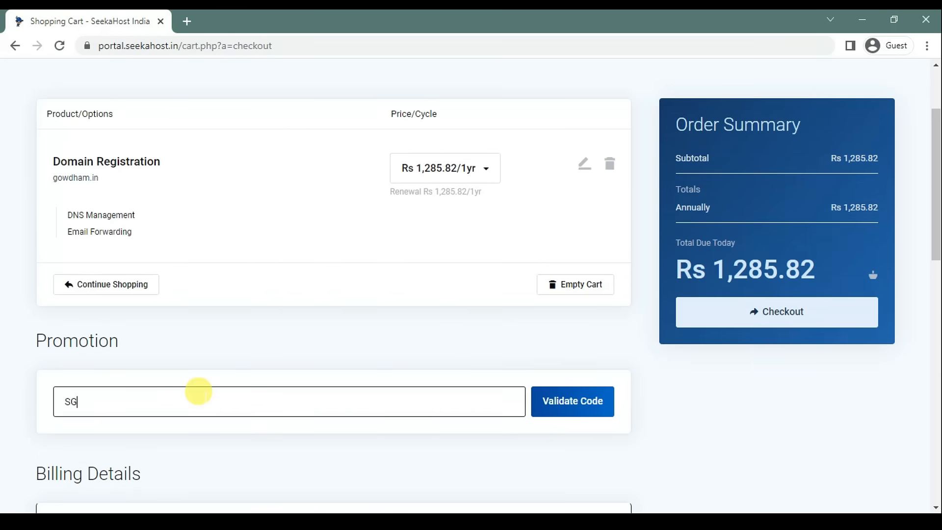
type("VIDEO")
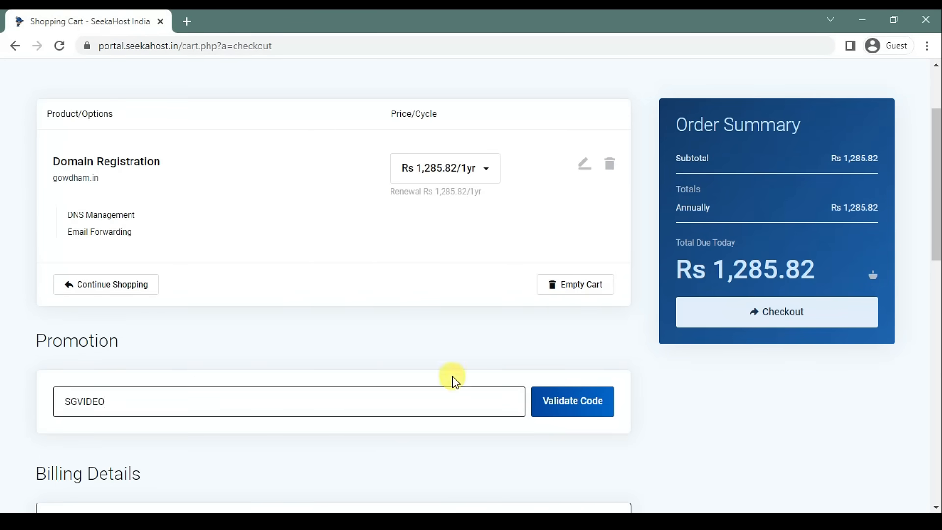
left_click(571, 401)
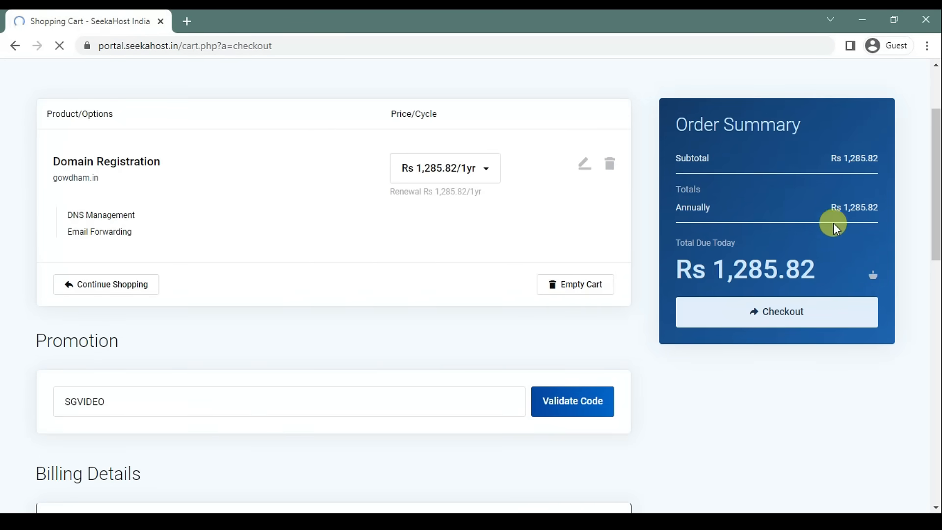
left_click(571, 402)
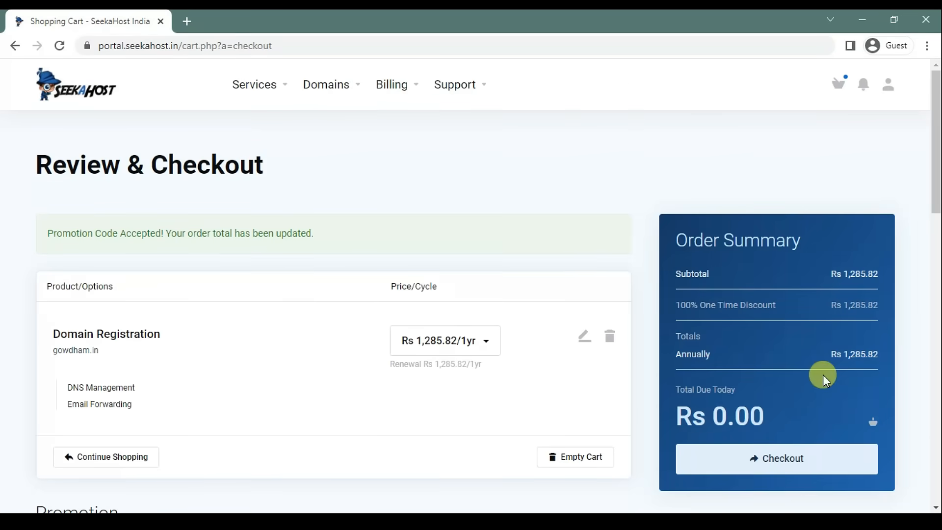
scroll("down", 3)
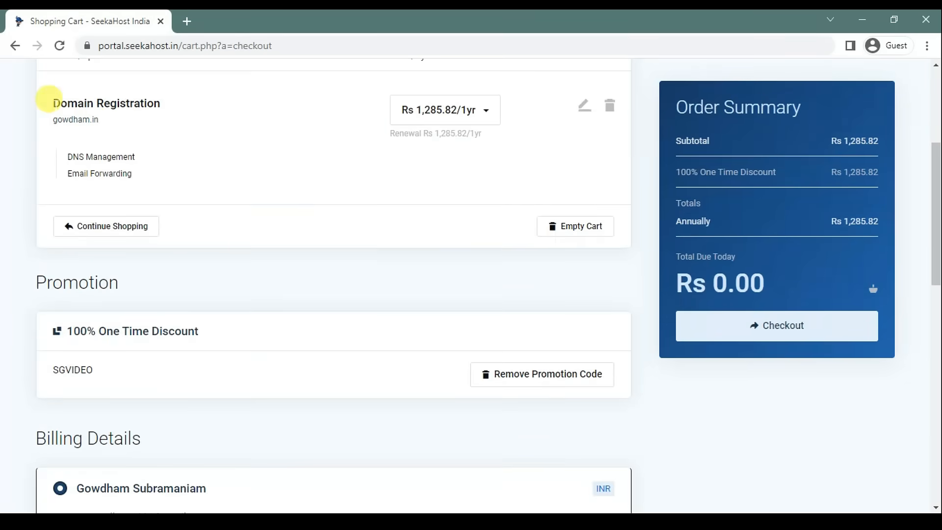
scroll("down", 3)
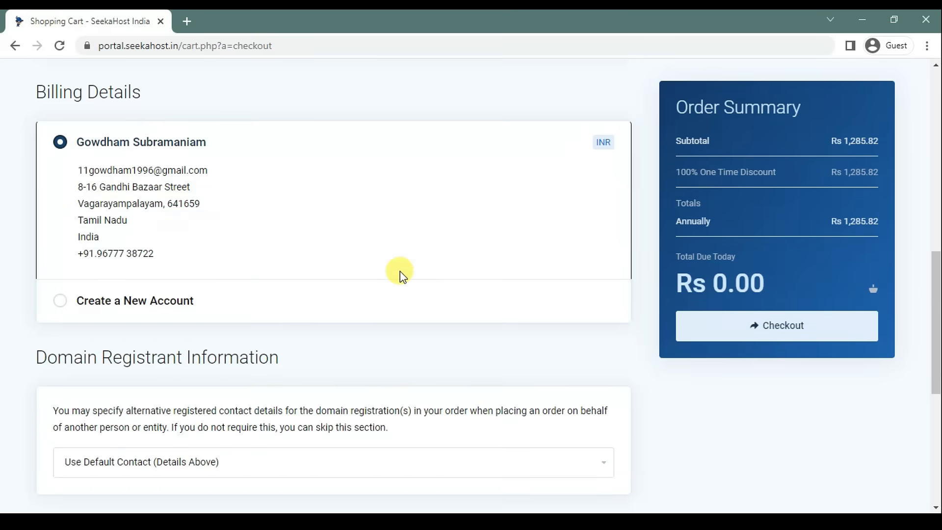
- Tick the 'I have read and agree to the Terms of Service' checkbox
scroll("down", 3)
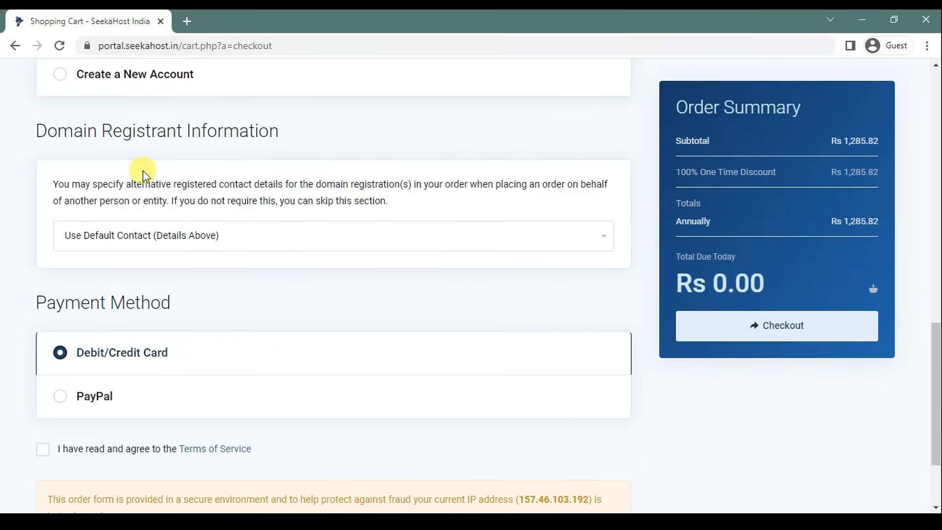
mouse_move(233, 188)
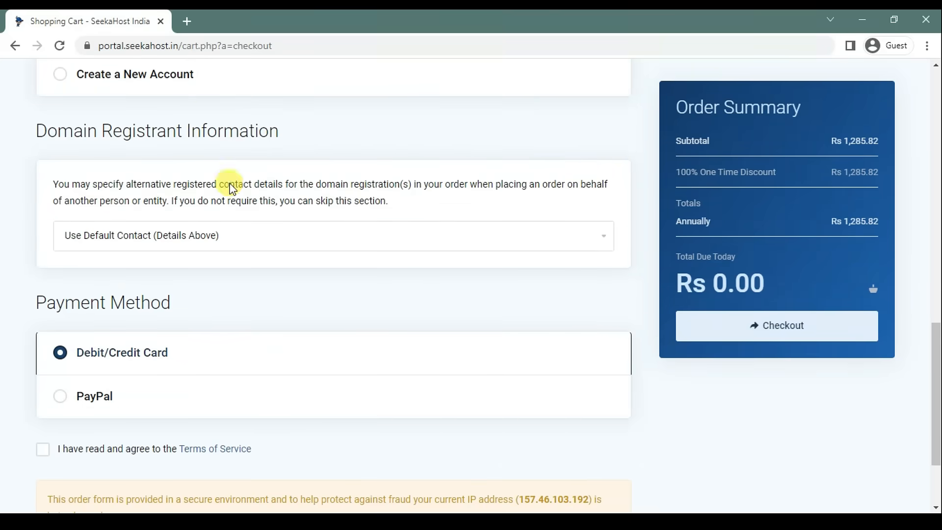
scroll("down", 3)
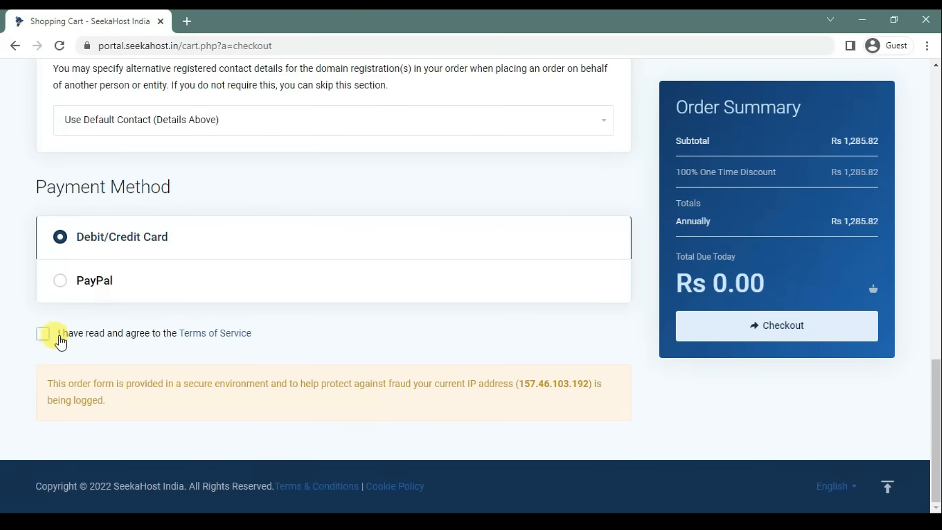
left_click(42, 333)
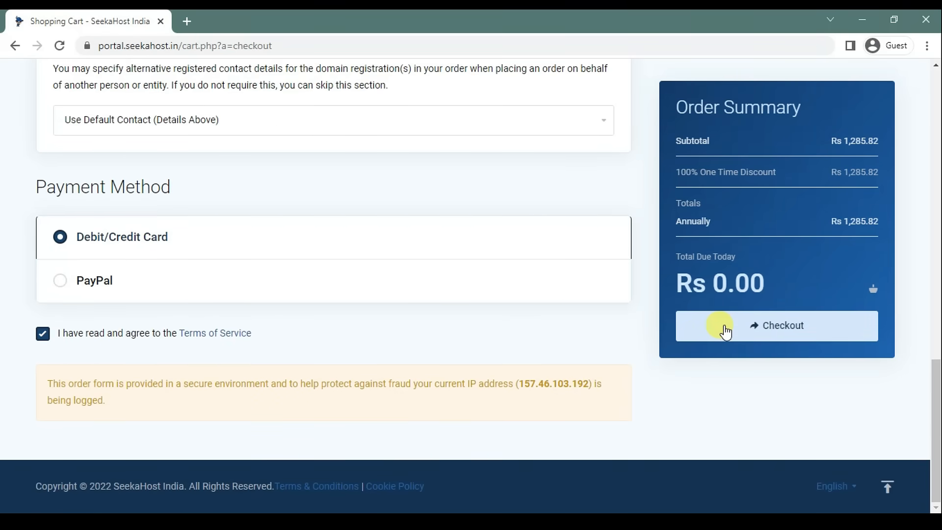
mouse_move(165, 283)
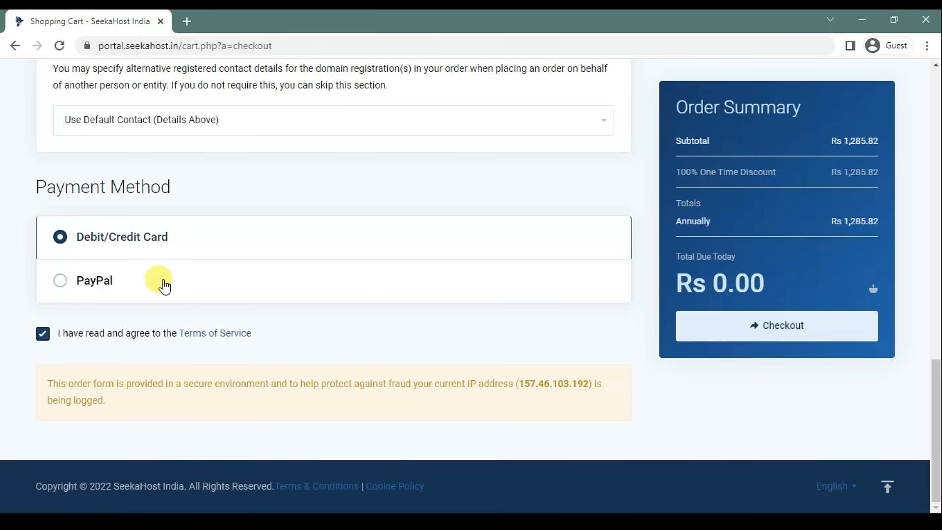
mouse_move(168, 263)
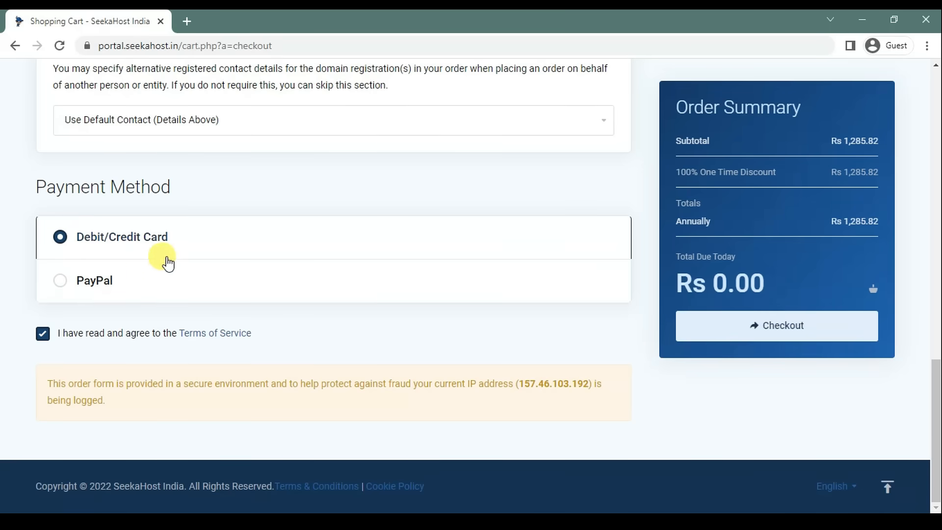
mouse_move(84, 294)
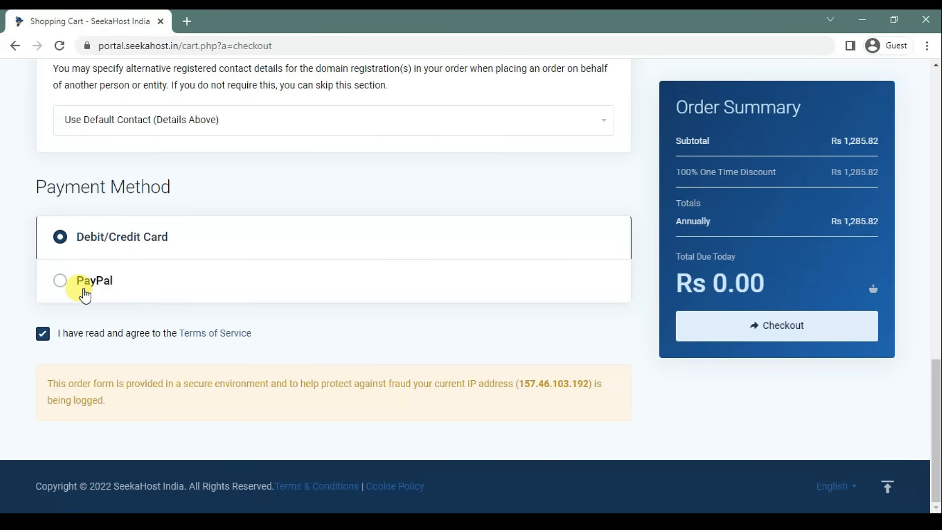
- Load the SeekaHost India homepage in a new tab and dismiss the live chat popup
left_click(187, 20)
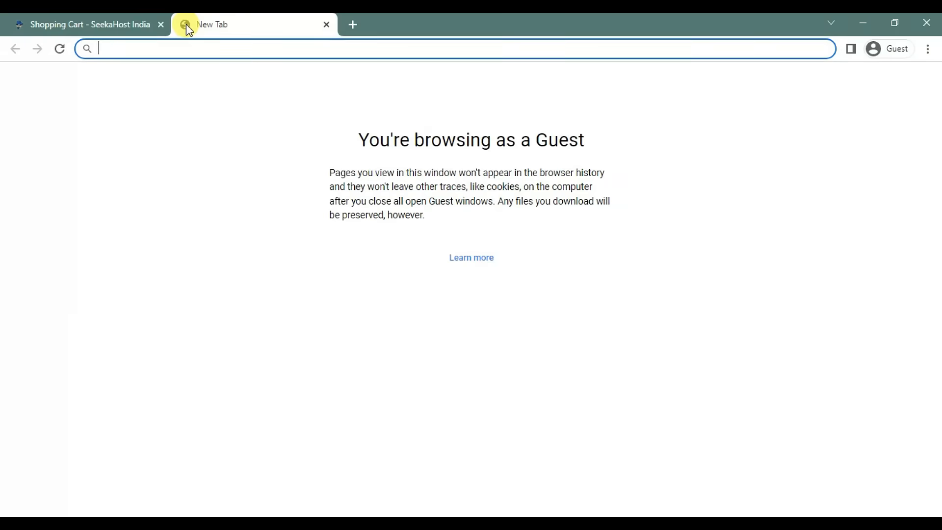
type("seekaho")
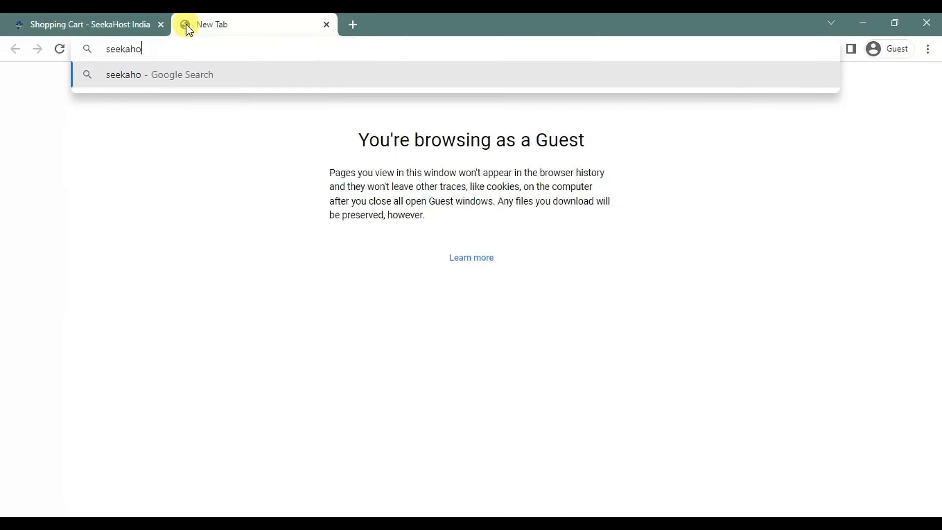
key("Return")
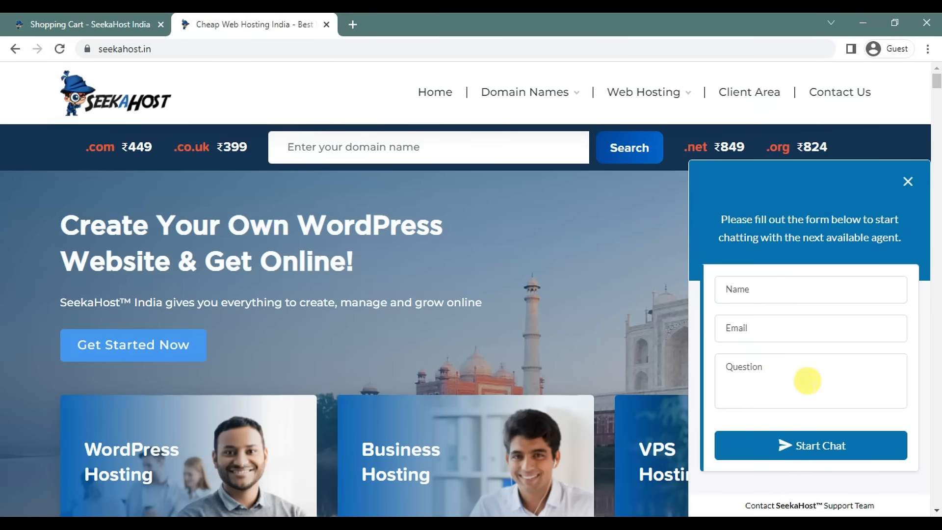
mouse_move(816, 389)
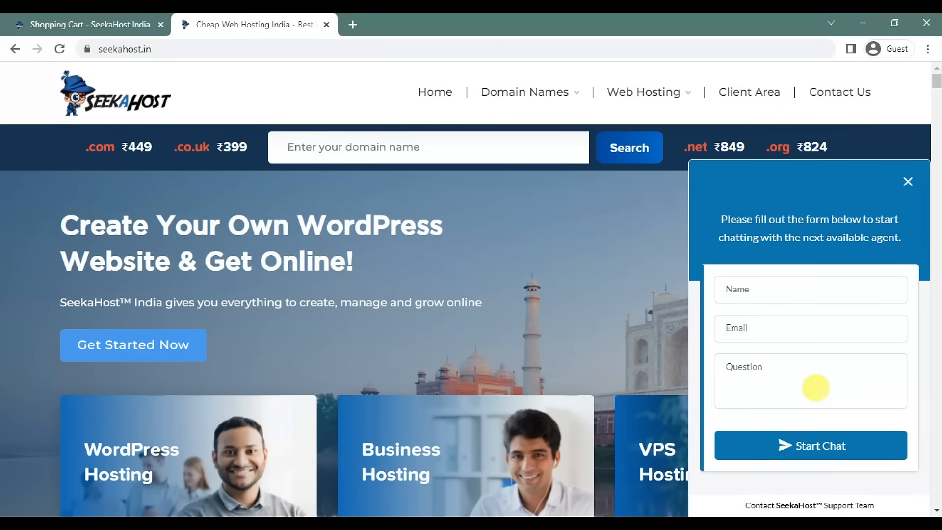
mouse_move(866, 212)
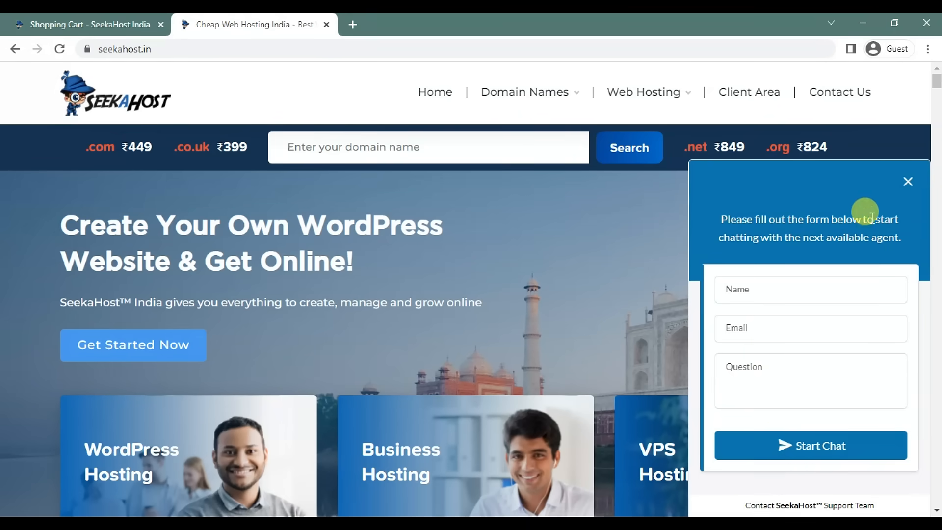
left_click(908, 182)
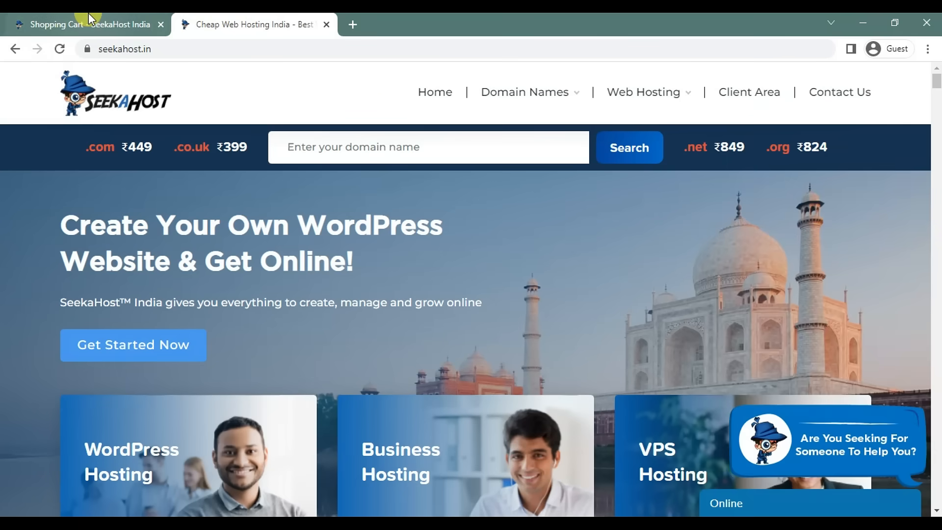
mouse_move(88, 23)
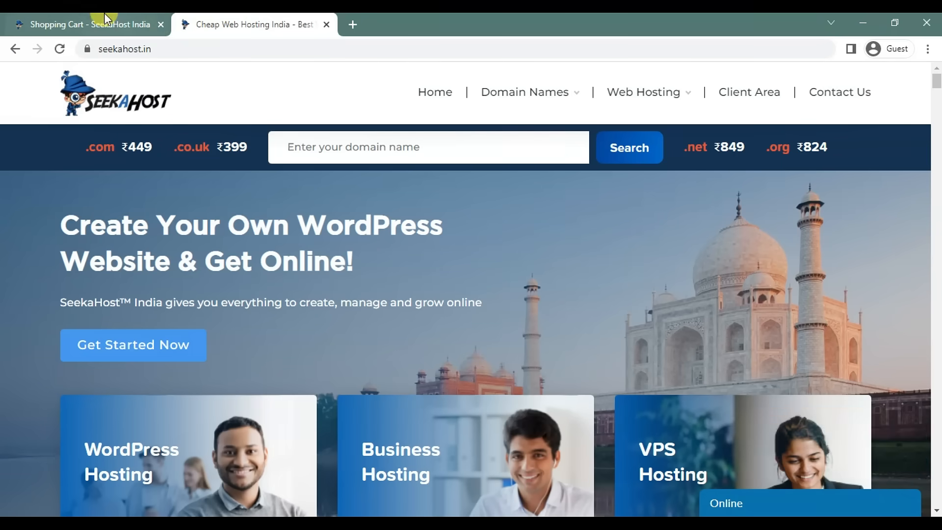
left_click(87, 25)
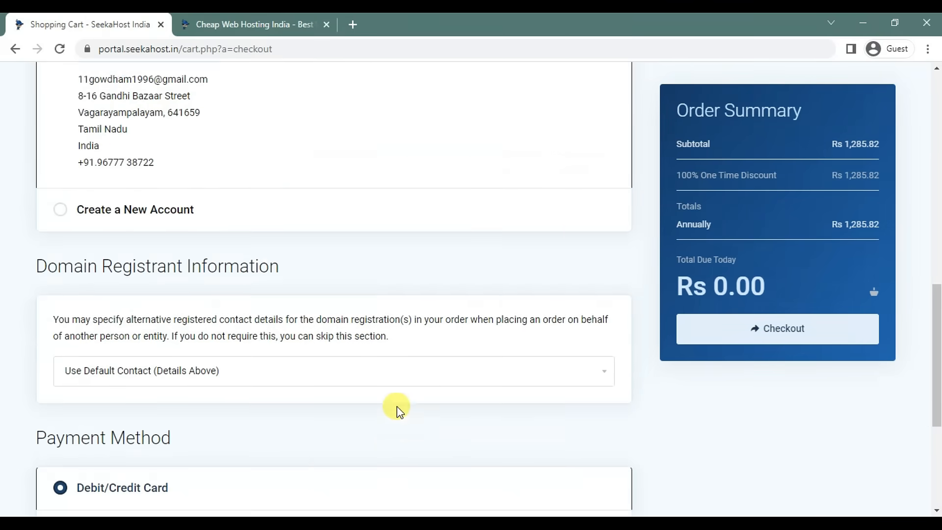
left_click(776, 329)
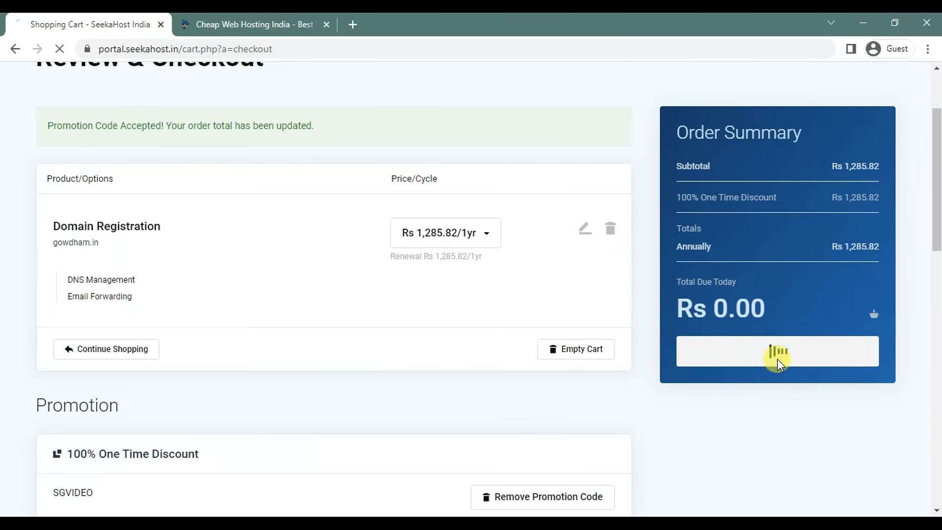
left_click(777, 352)
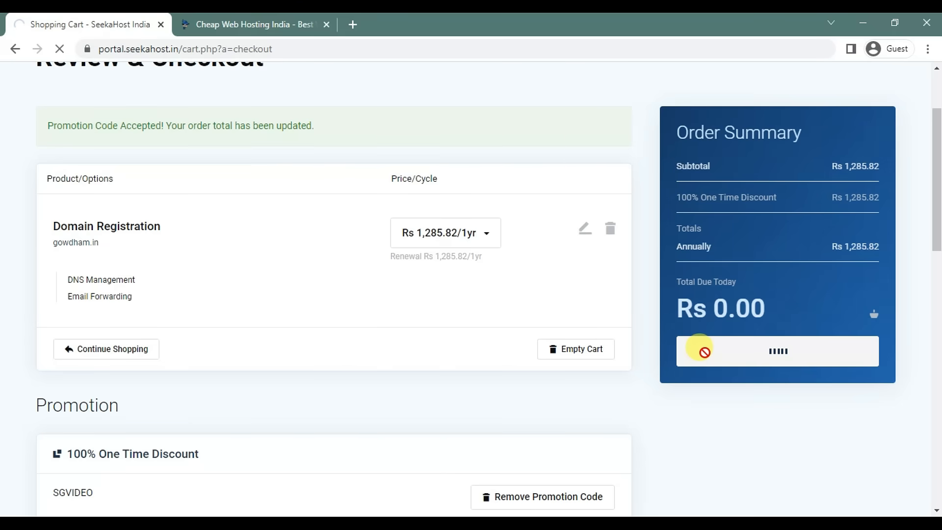
left_click(777, 351)
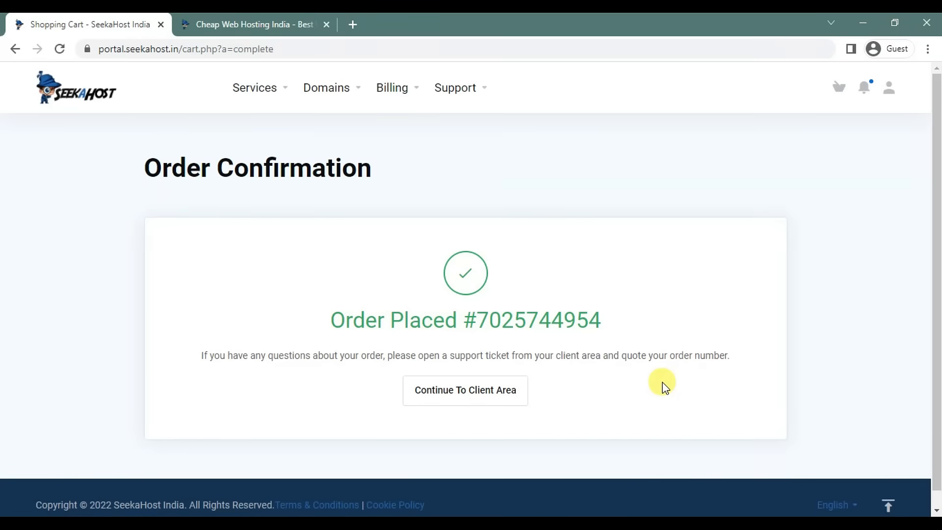
mouse_move(502, 343)
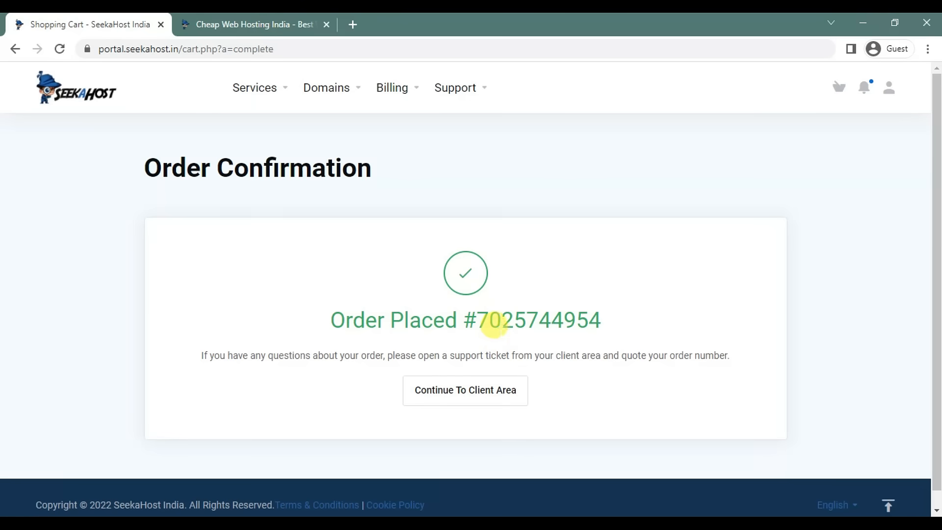
mouse_move(446, 303)
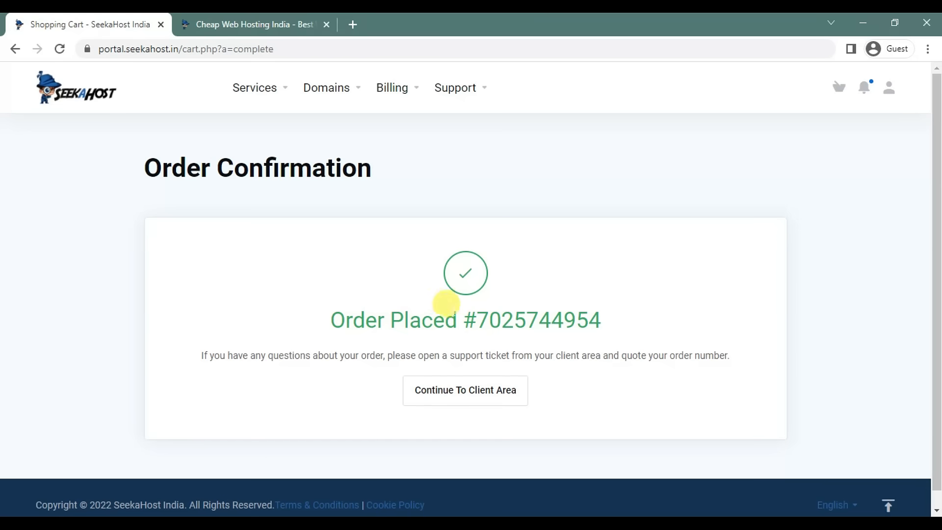
mouse_move(448, 390)
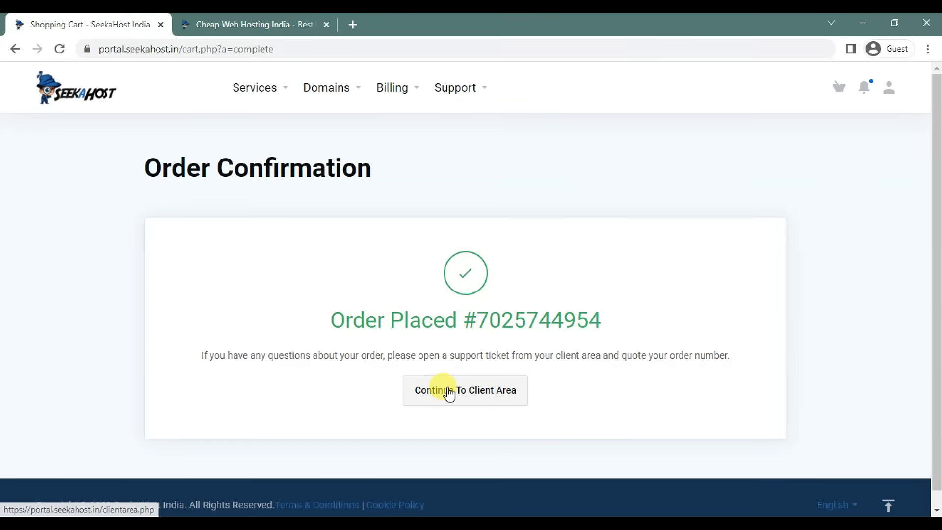
left_click(464, 390)
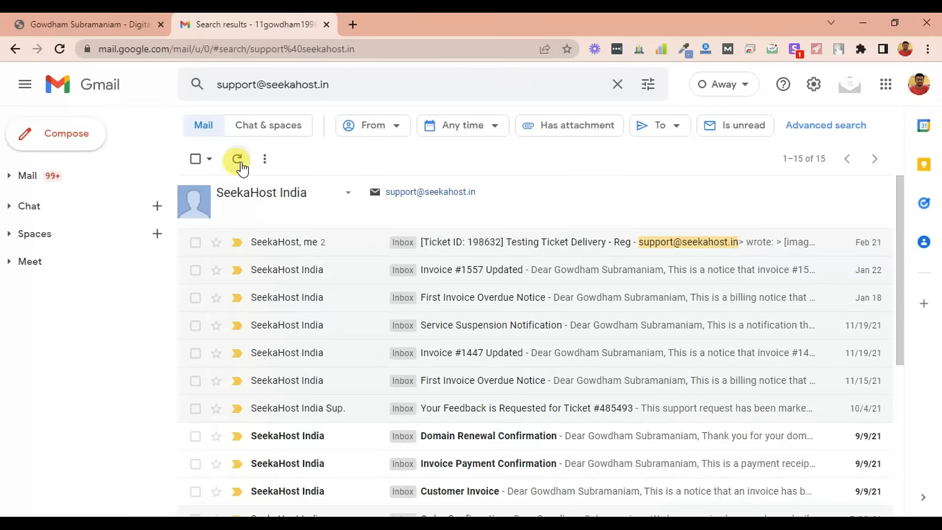
left_click(236, 159)
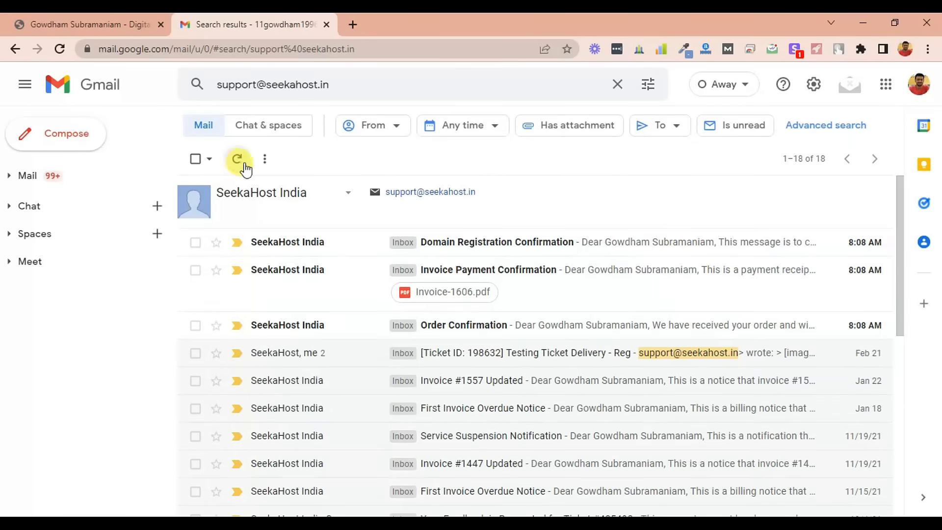
mouse_move(408, 271)
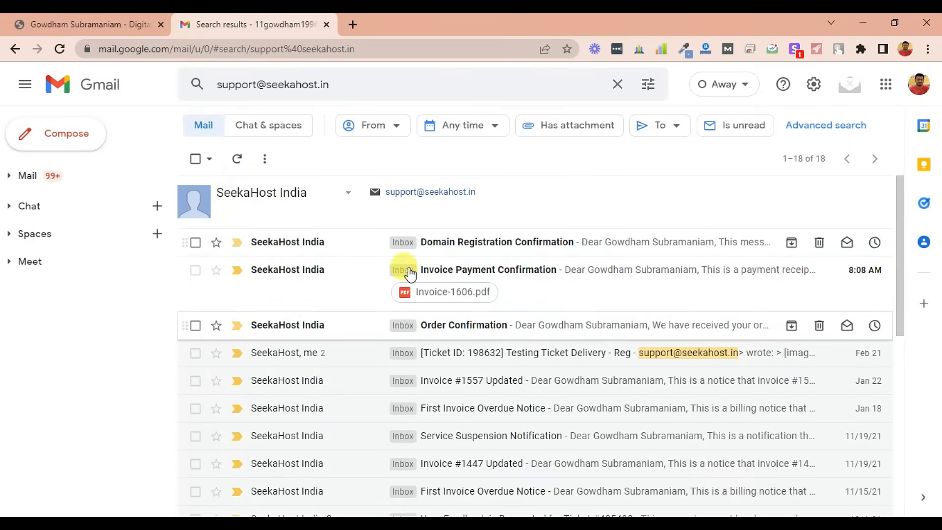
mouse_move(477, 242)
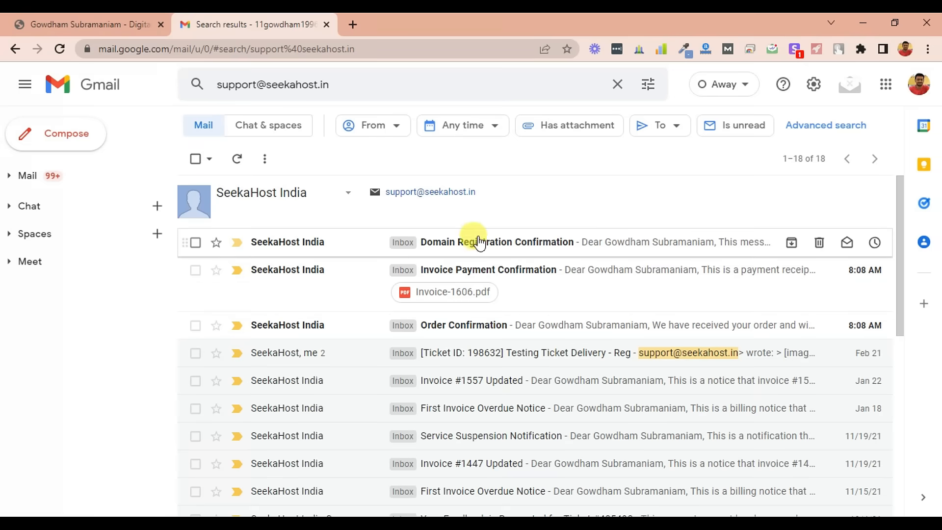
mouse_move(572, 324)
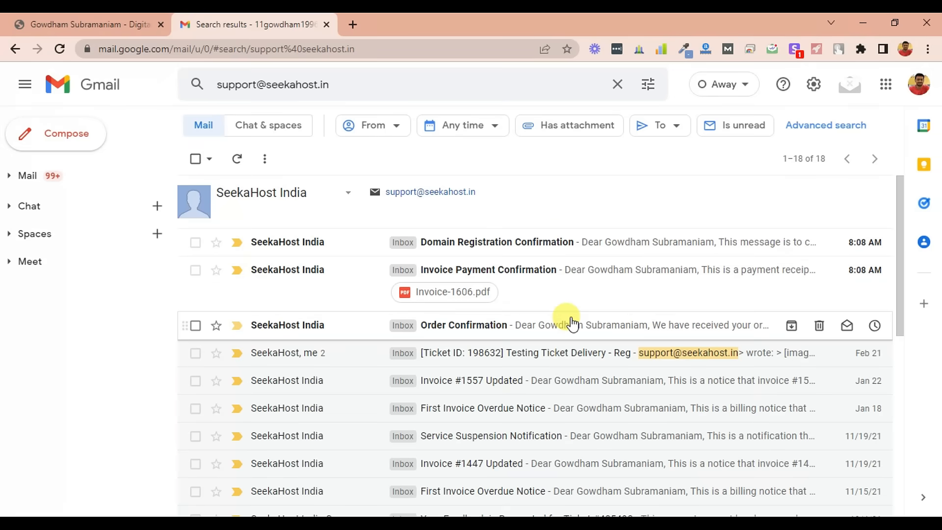
left_click(462, 325)
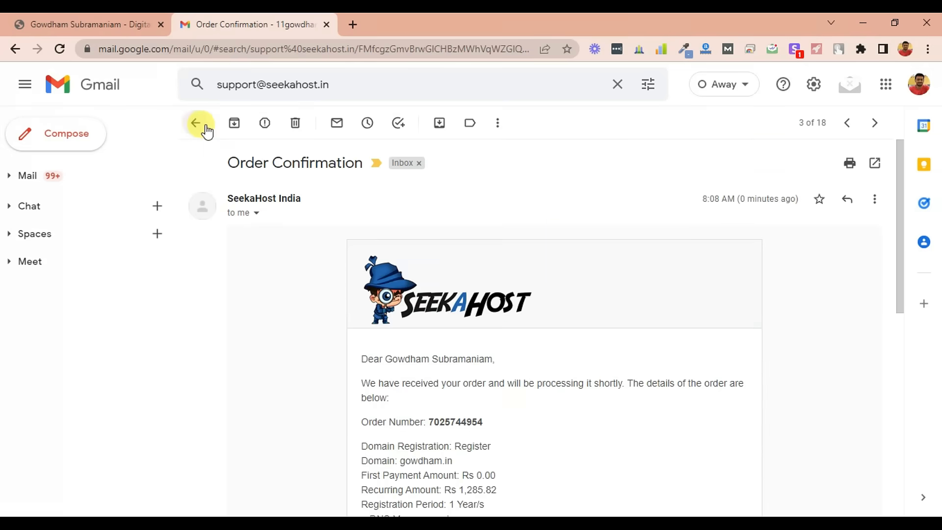
left_click(198, 123)
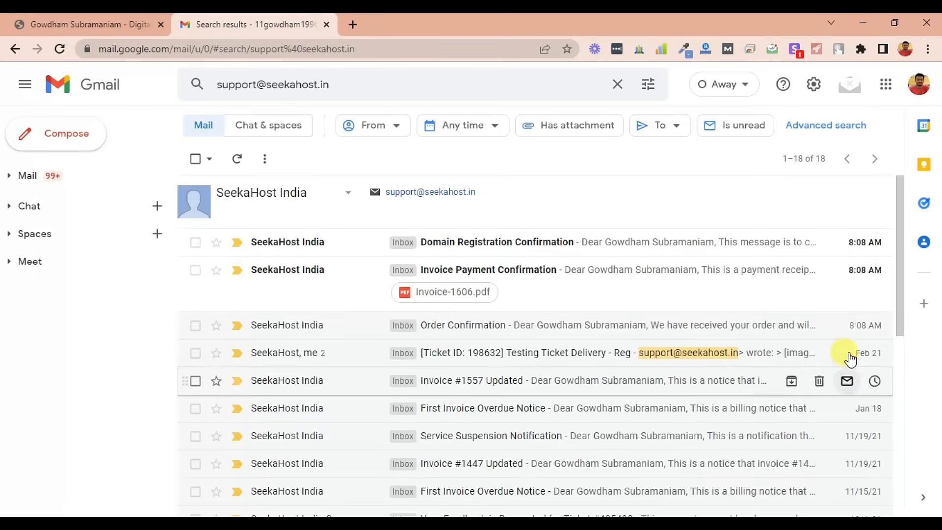
mouse_move(534, 270)
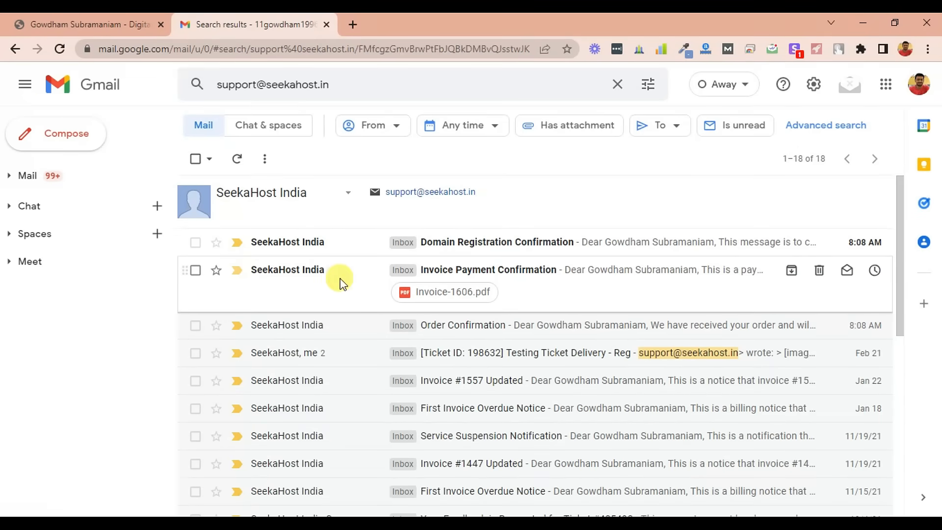
- Read the Invoice Payment Confirmation for invoice 1606 showing gowdham.in paid at Rs 0.00
left_click(489, 269)
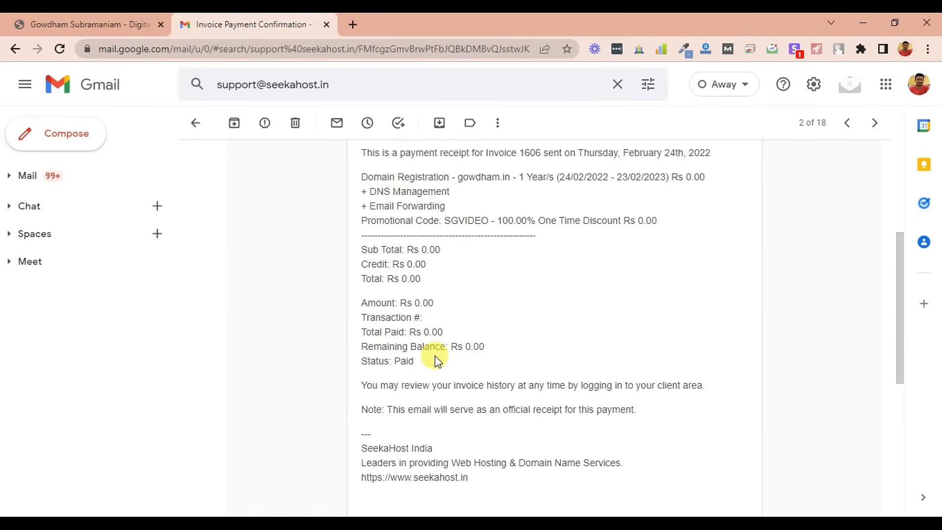
scroll("up", 3)
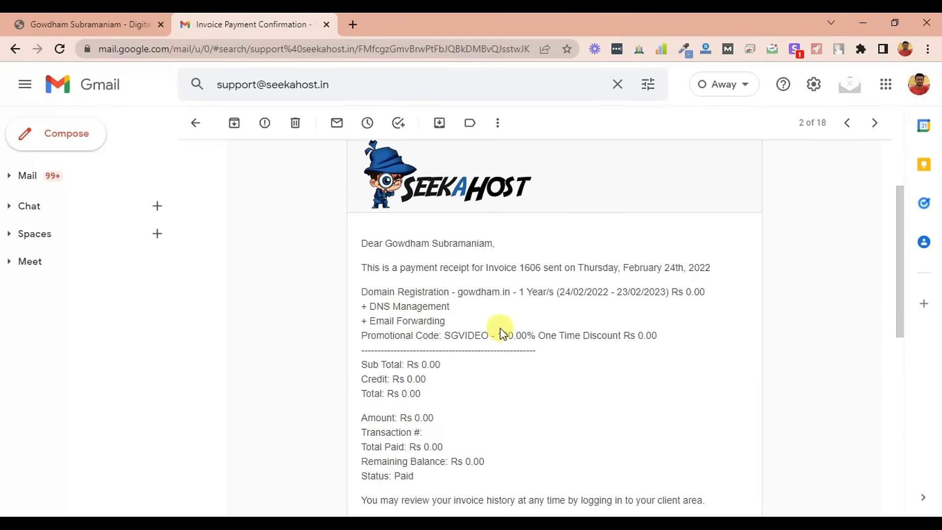
scroll("up", 3)
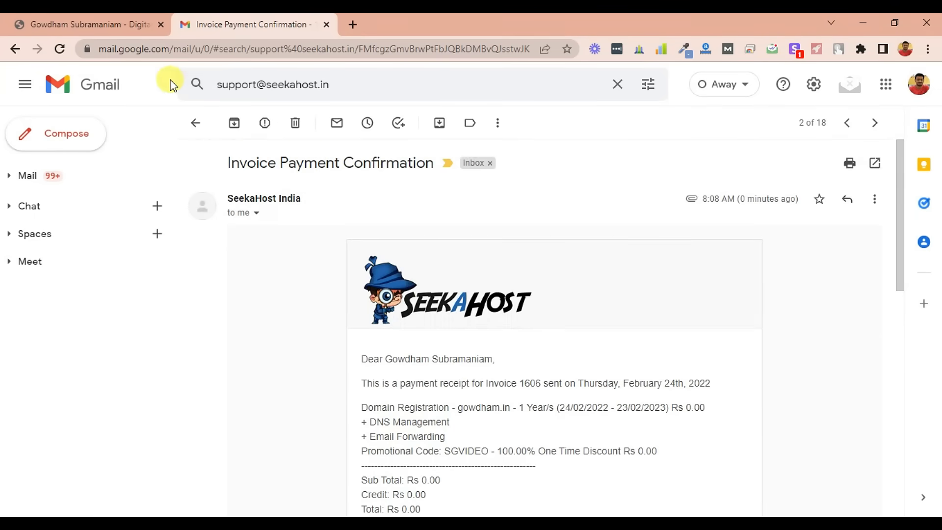
- Read the Domain Registration Confirmation for gowdham.in, one year at Rs 0.00, then return to the results
left_click(195, 123)
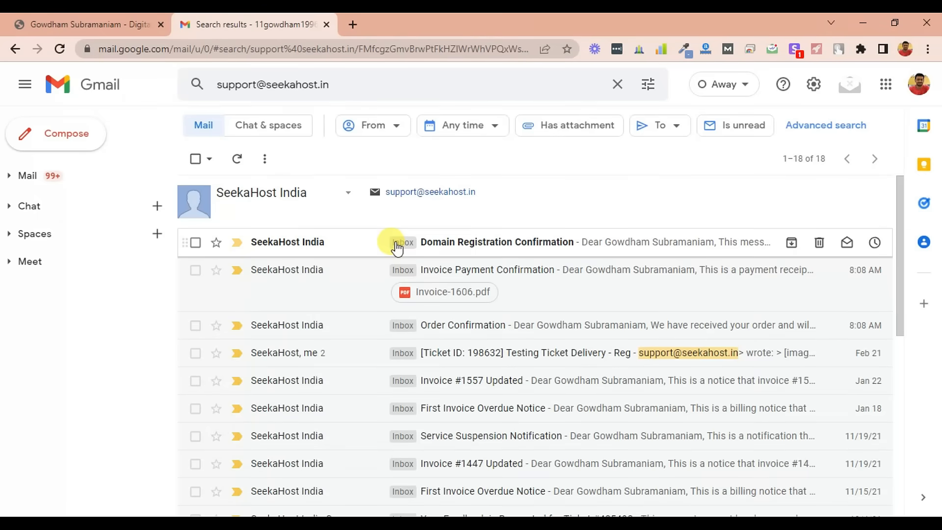
left_click(496, 241)
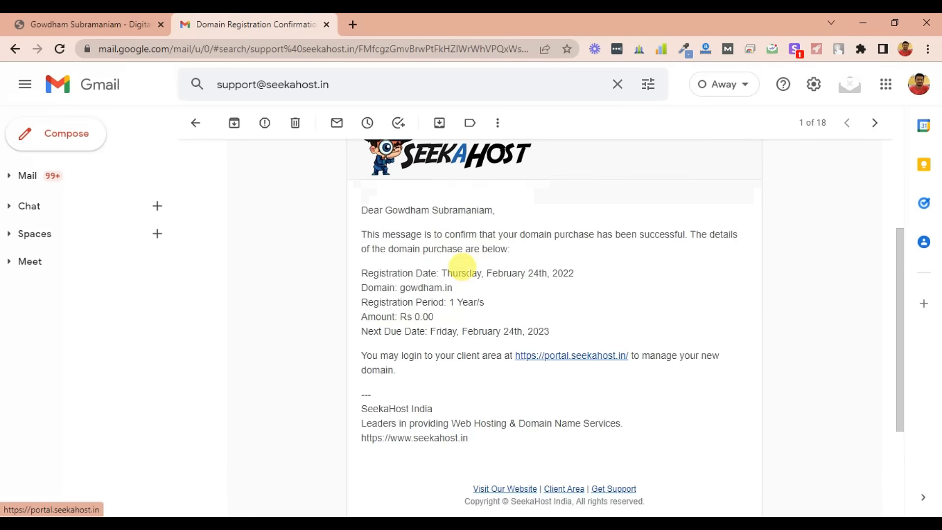
scroll("up", 3)
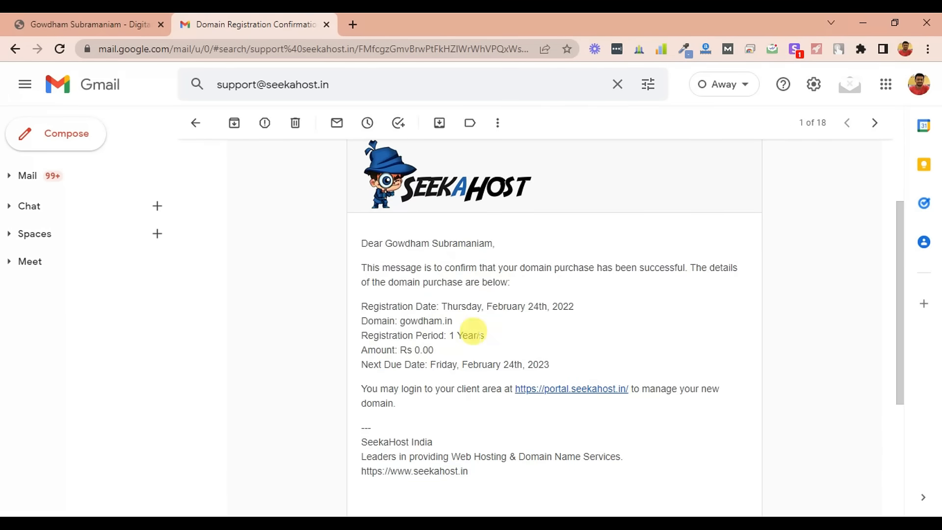
mouse_move(387, 379)
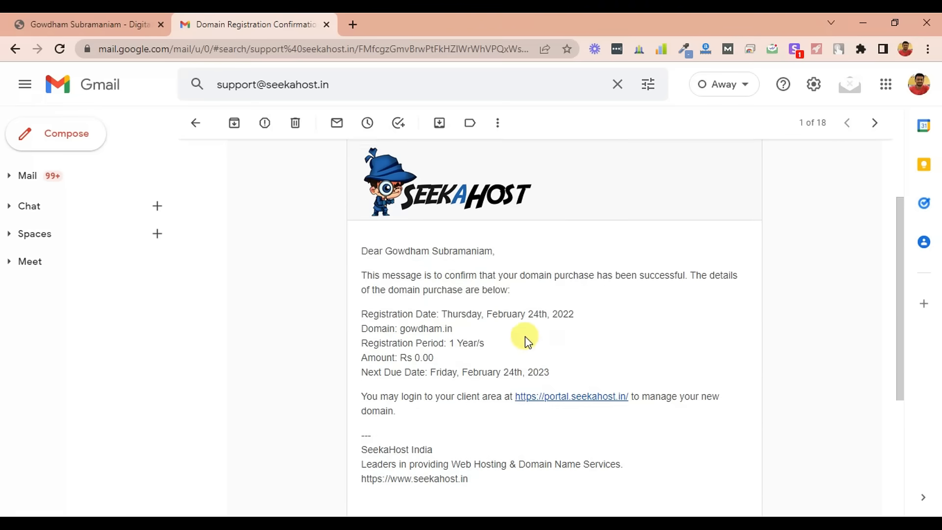
left_click(194, 123)
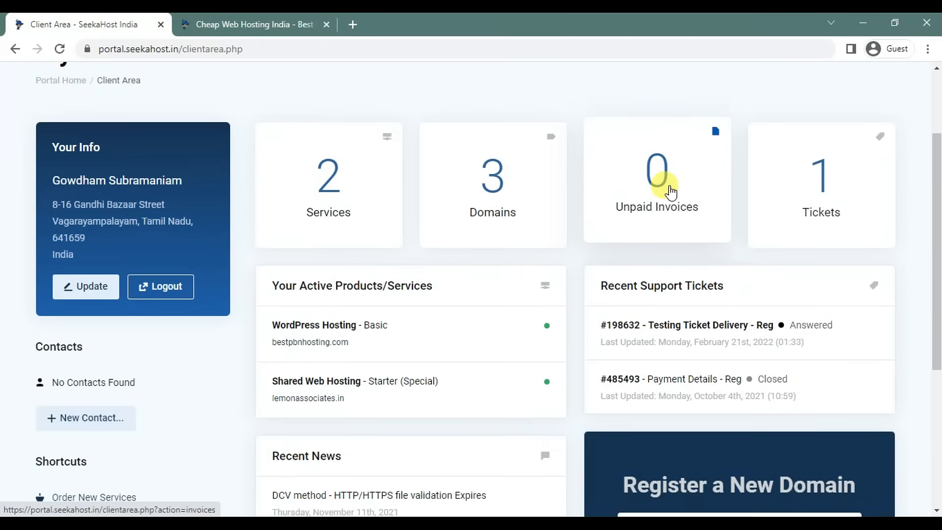
mouse_move(493, 207)
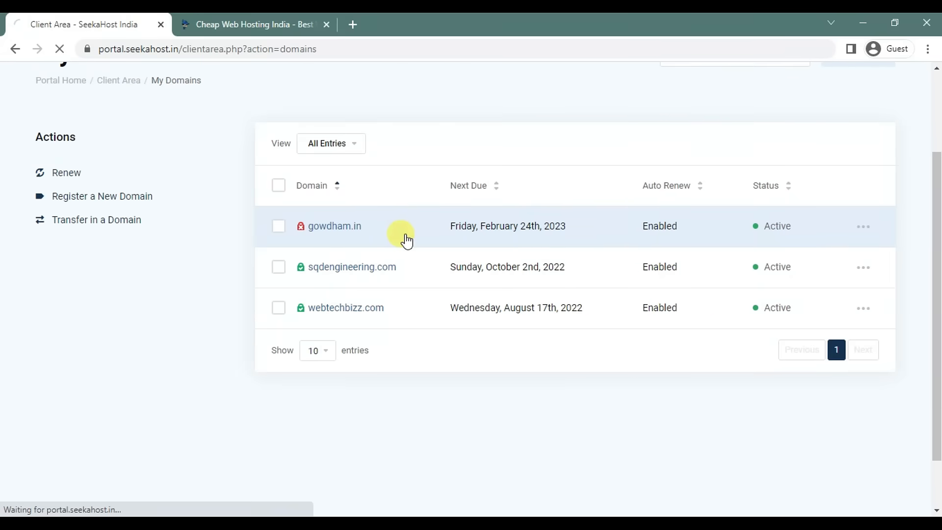
- View the gowdham.in domain overview showing Active status, Rs 0.00 first payment and Rs 1,285.82 renewal
left_click(333, 226)
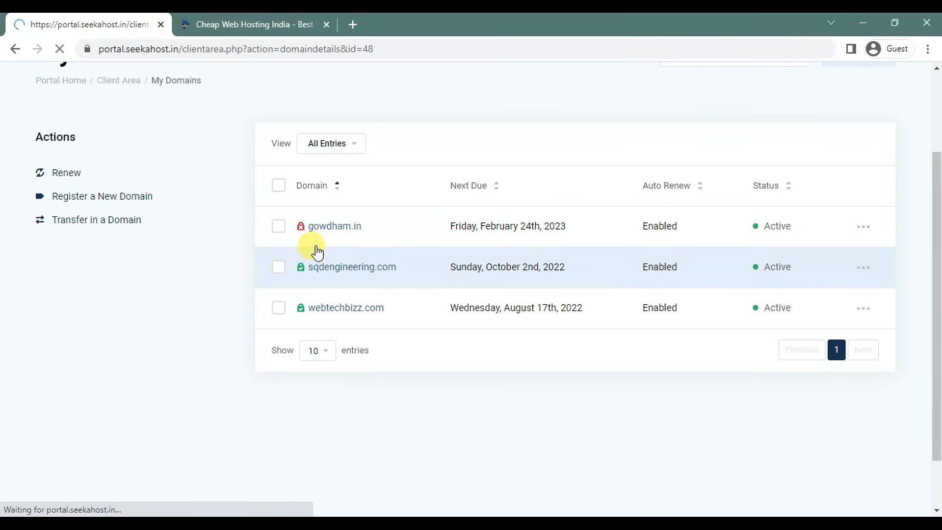
left_click(336, 226)
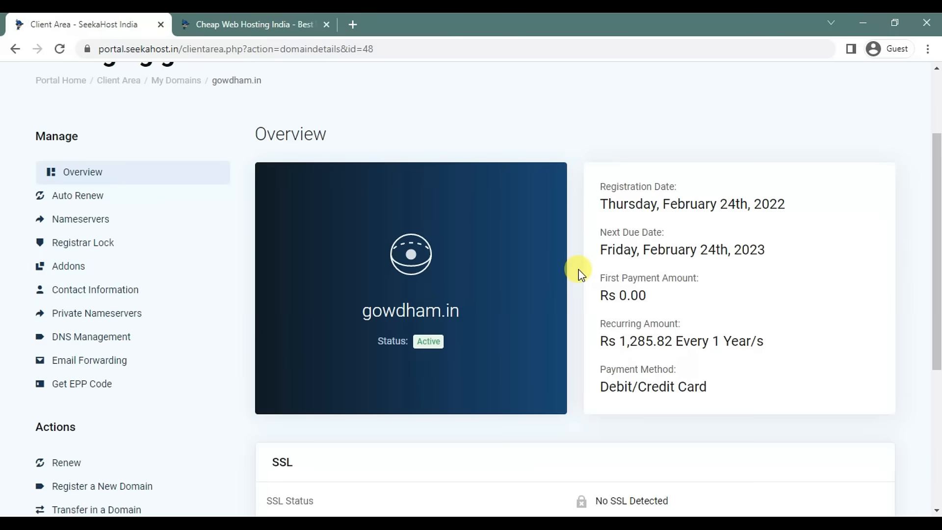
scroll("down", 3)
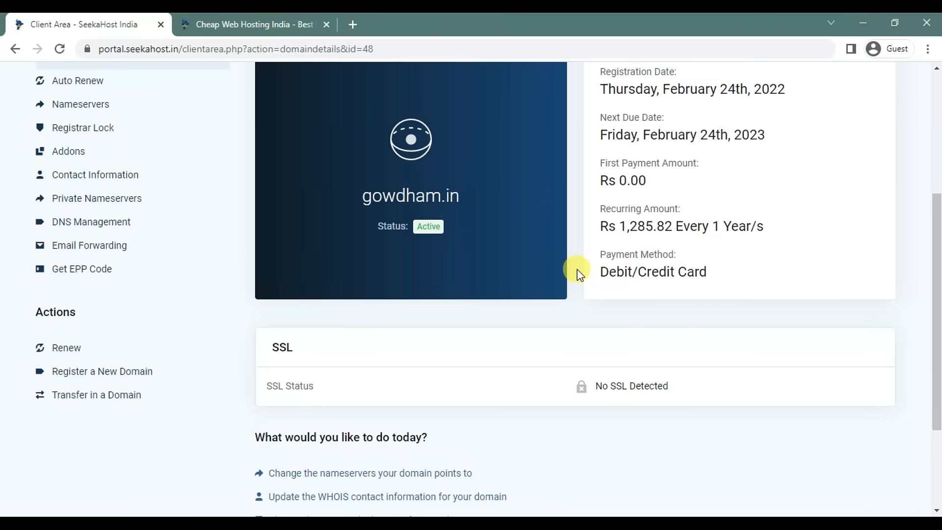